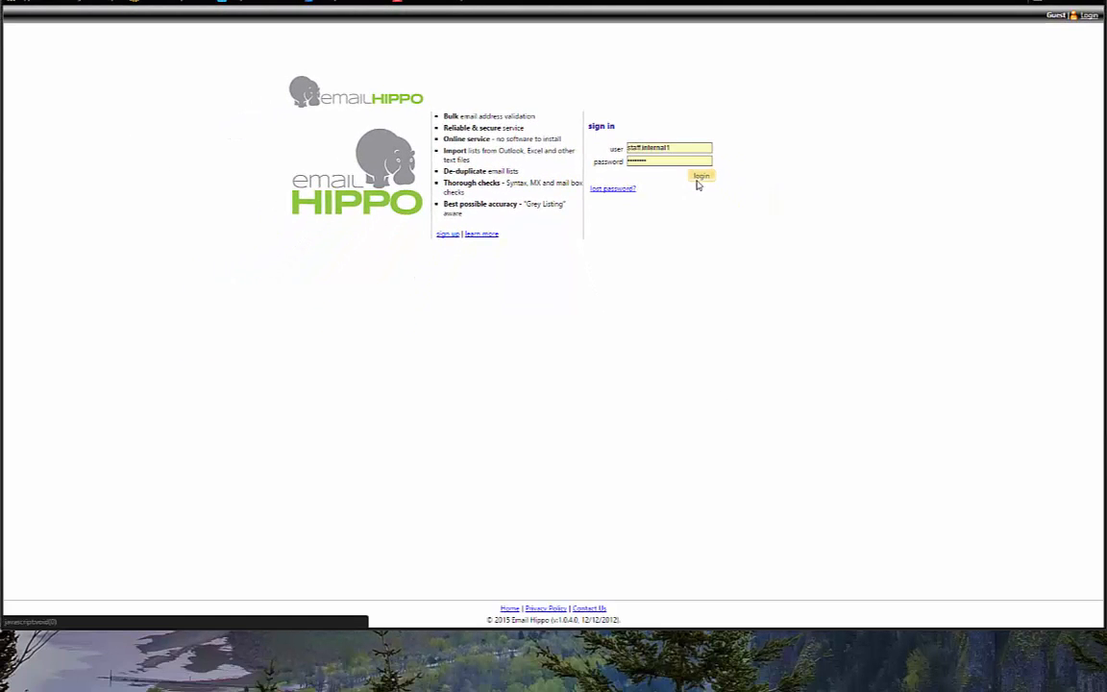
# Step: Log in with the entered user and password to reach the empty contacts workspace
pyautogui.click(700, 177)
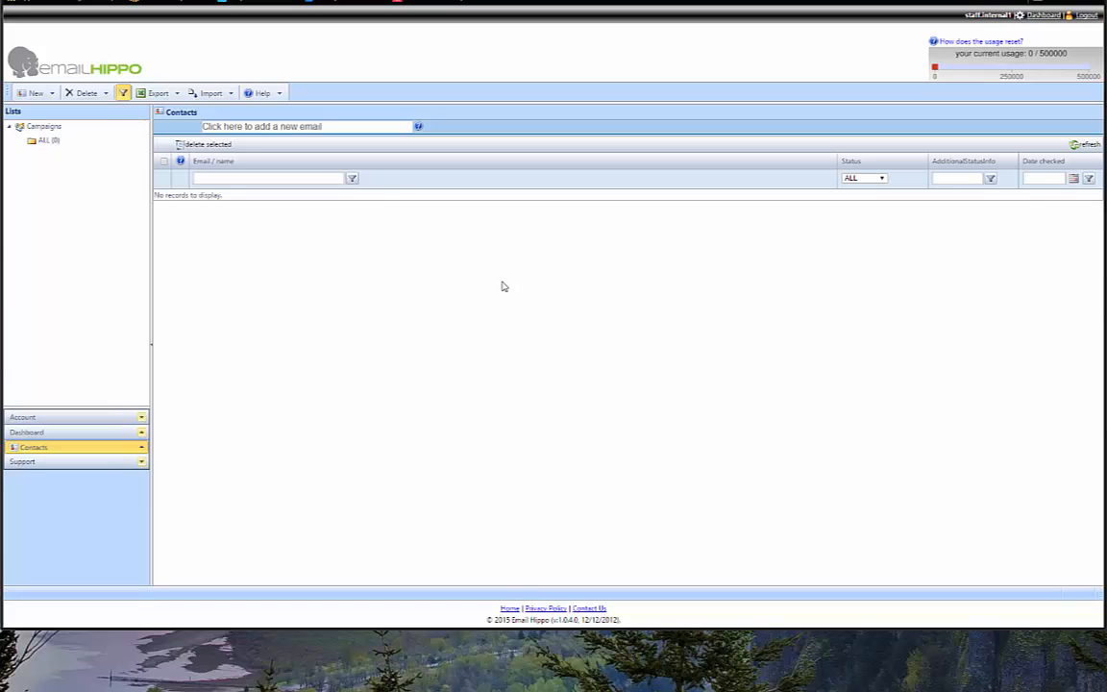
pyautogui.moveTo(237, 383)
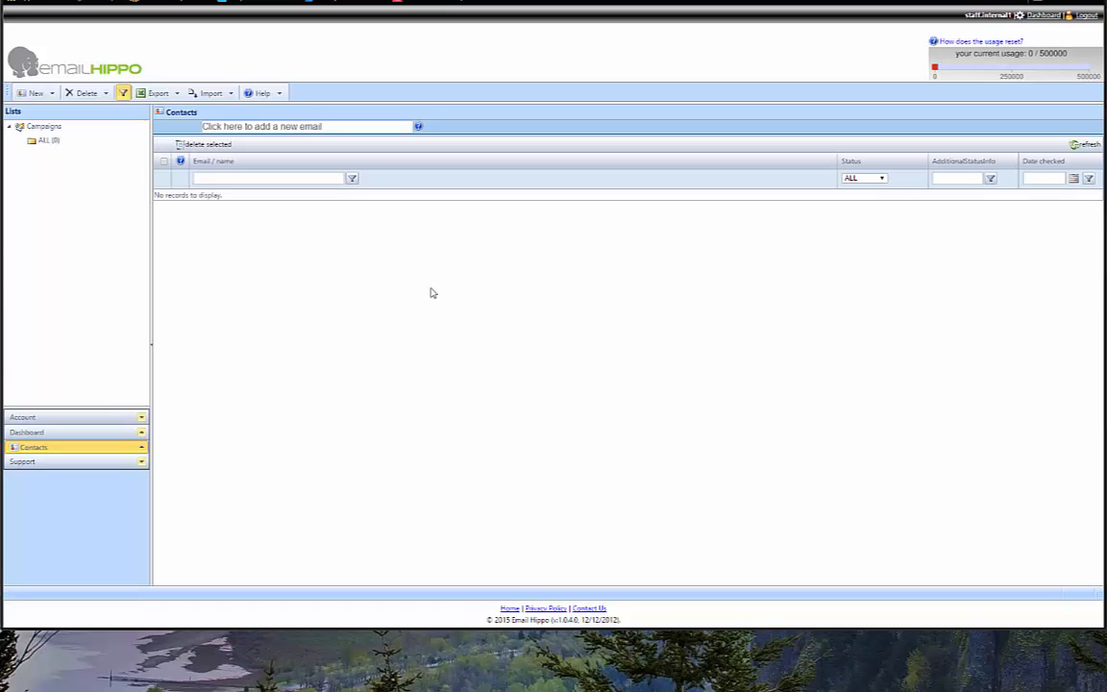
pyautogui.moveTo(420, 296)
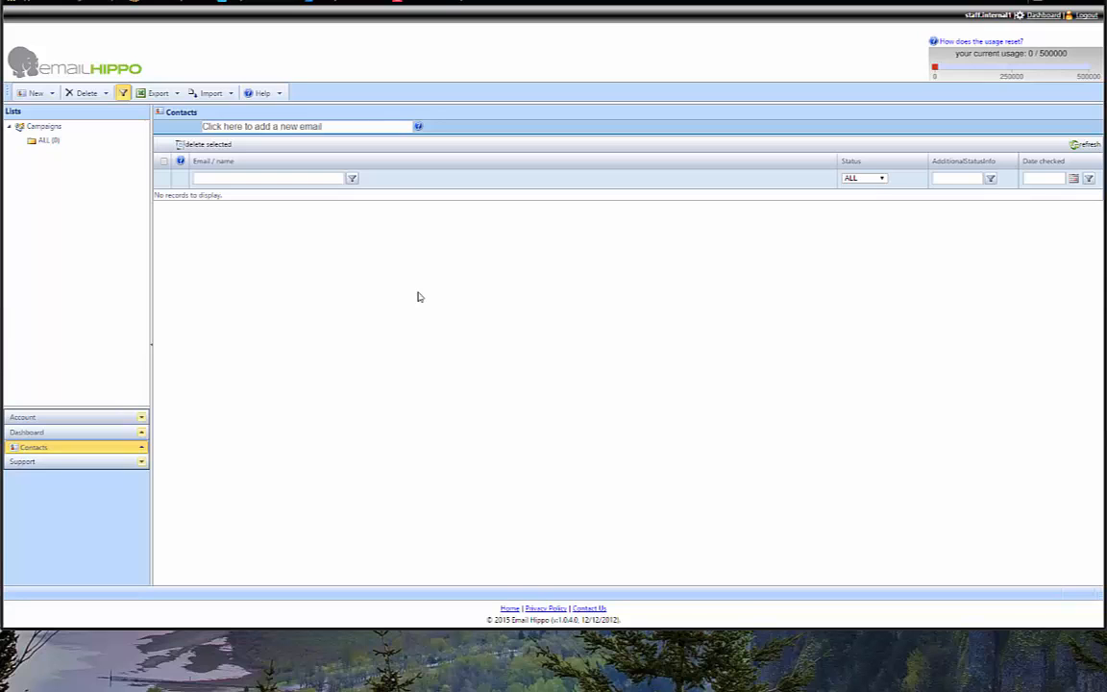
pyautogui.moveTo(396, 239)
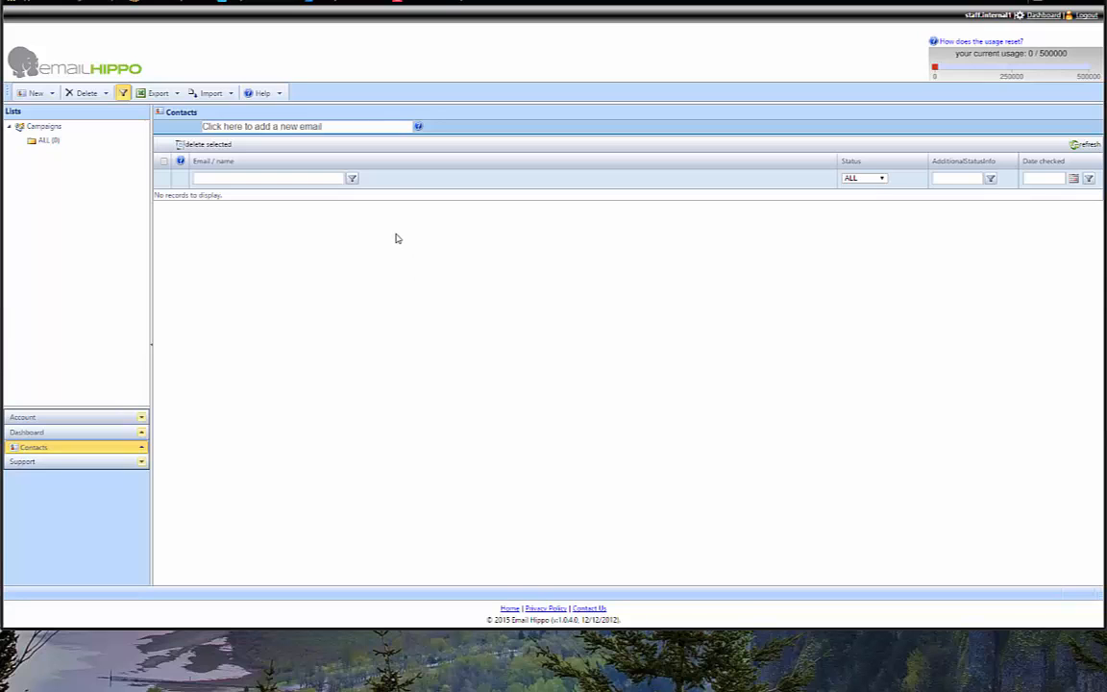
pyautogui.moveTo(289, 298)
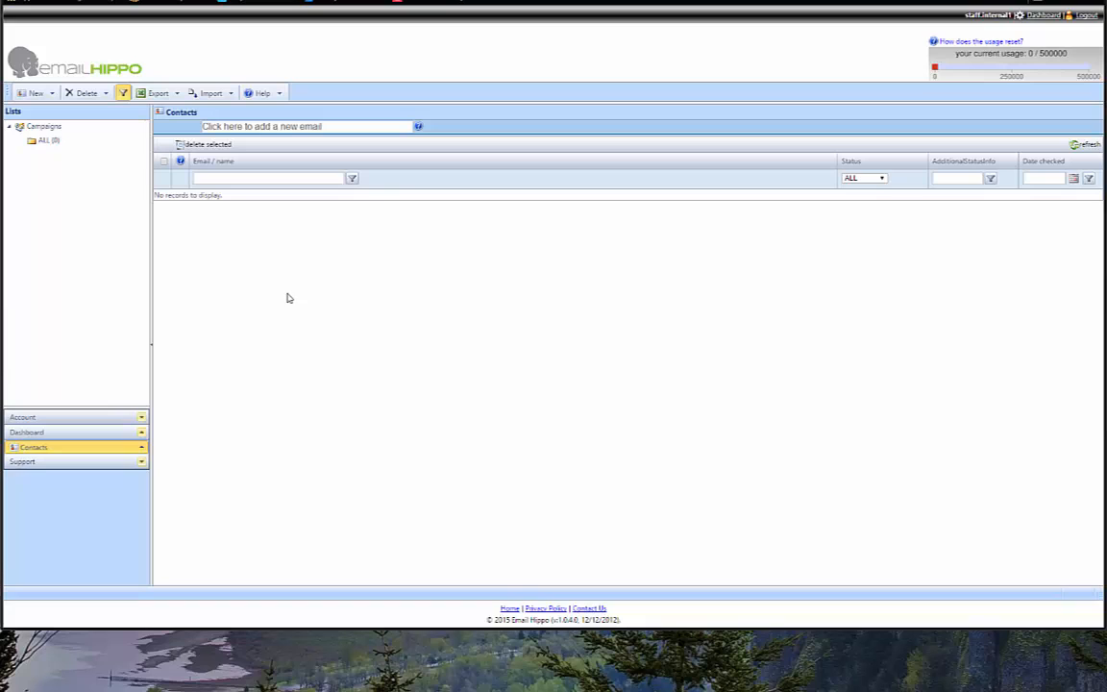
pyautogui.moveTo(280, 296)
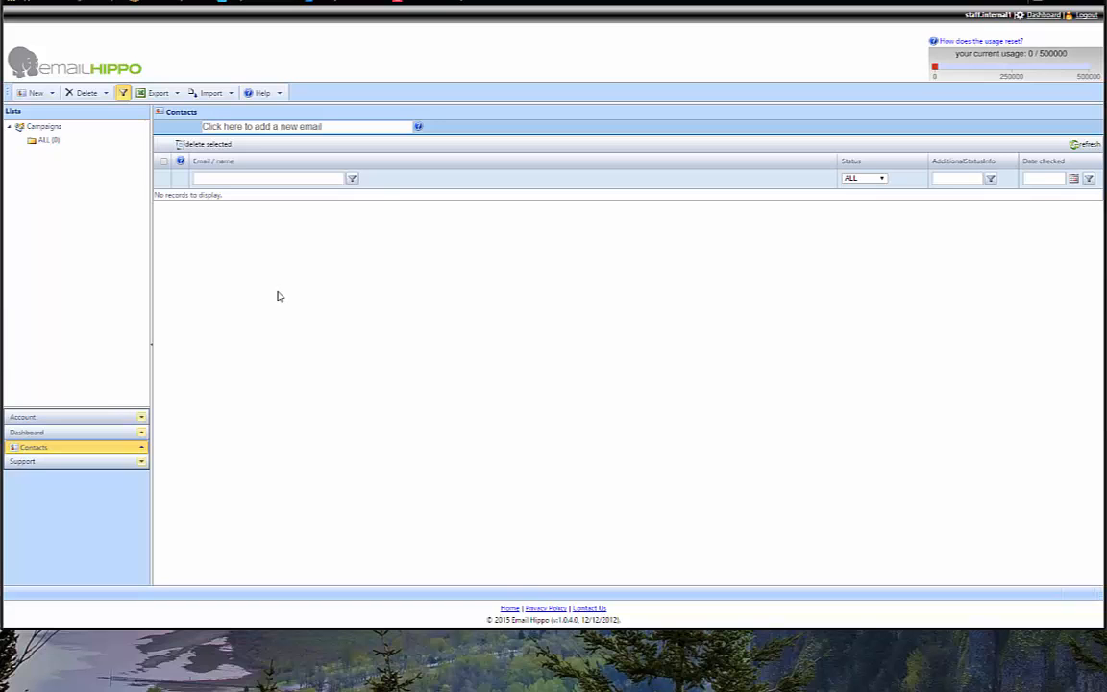
pyautogui.moveTo(231, 84)
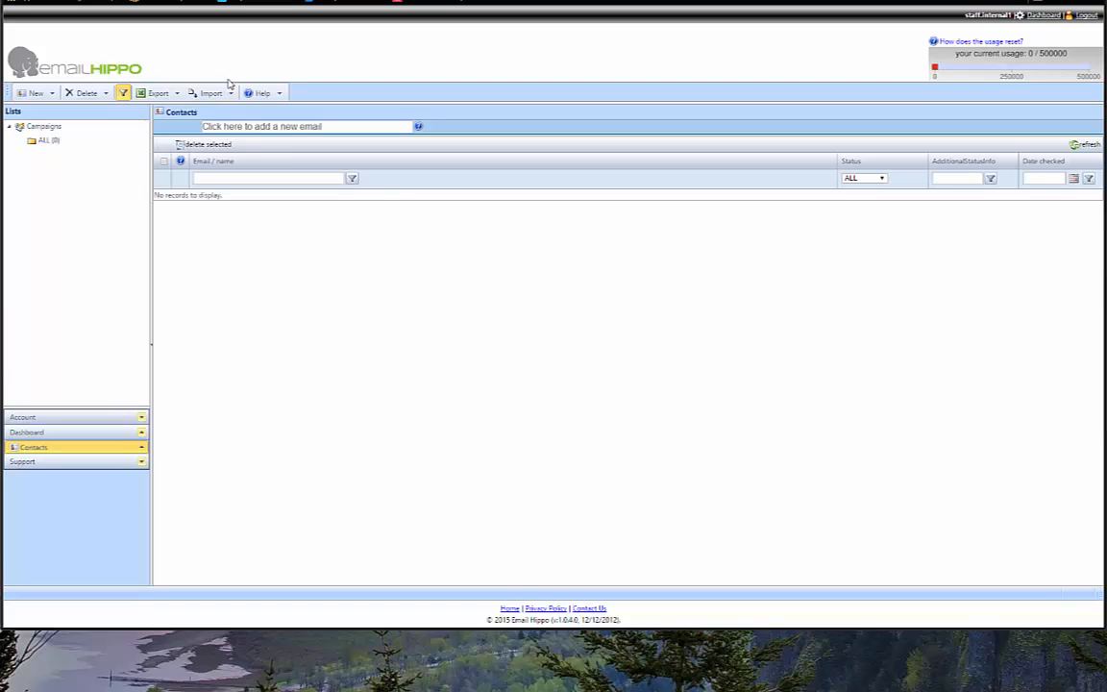
# Step: Choose EmailList#1.txt as the file to import via Import > File
pyautogui.click(231, 92)
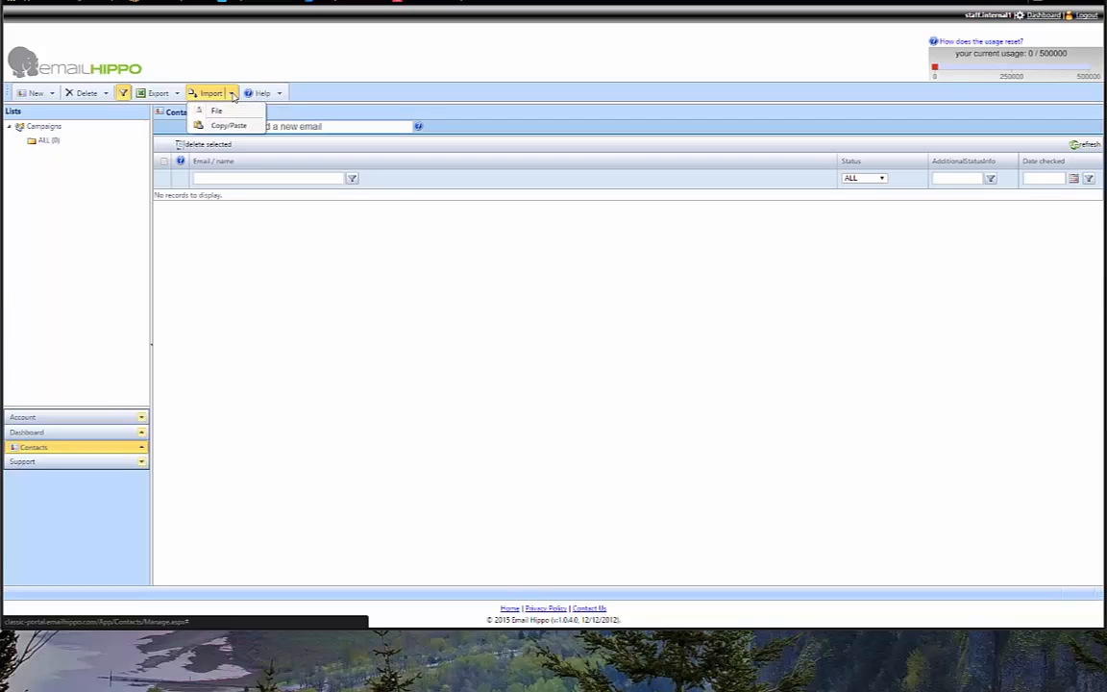
pyautogui.click(216, 110)
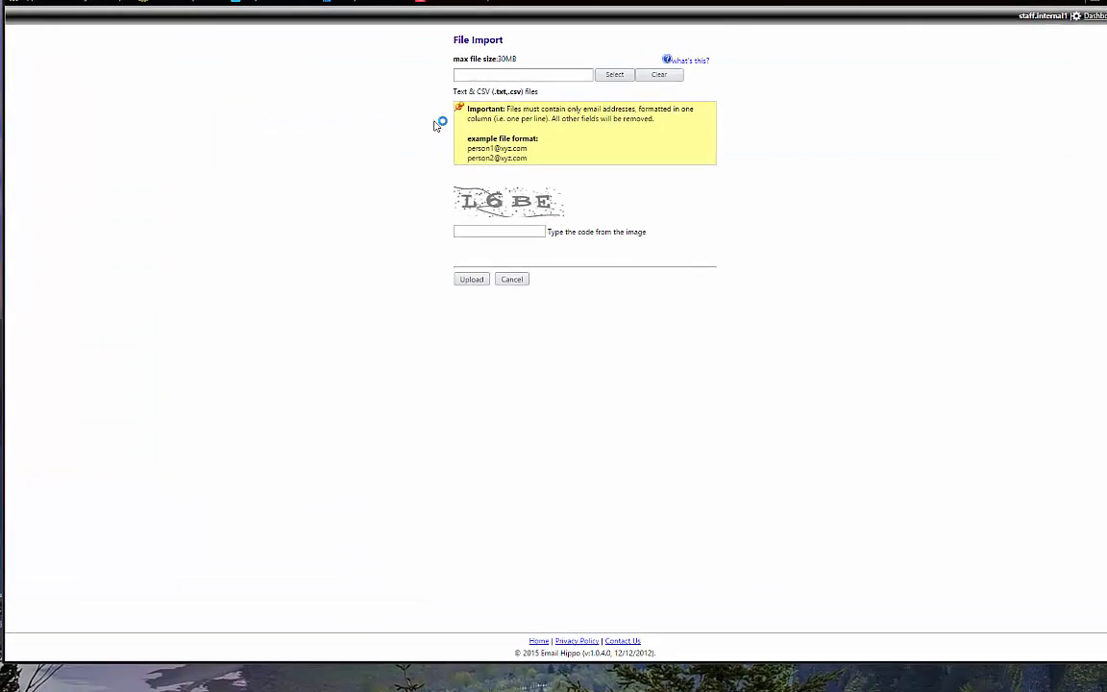
pyautogui.click(613, 74)
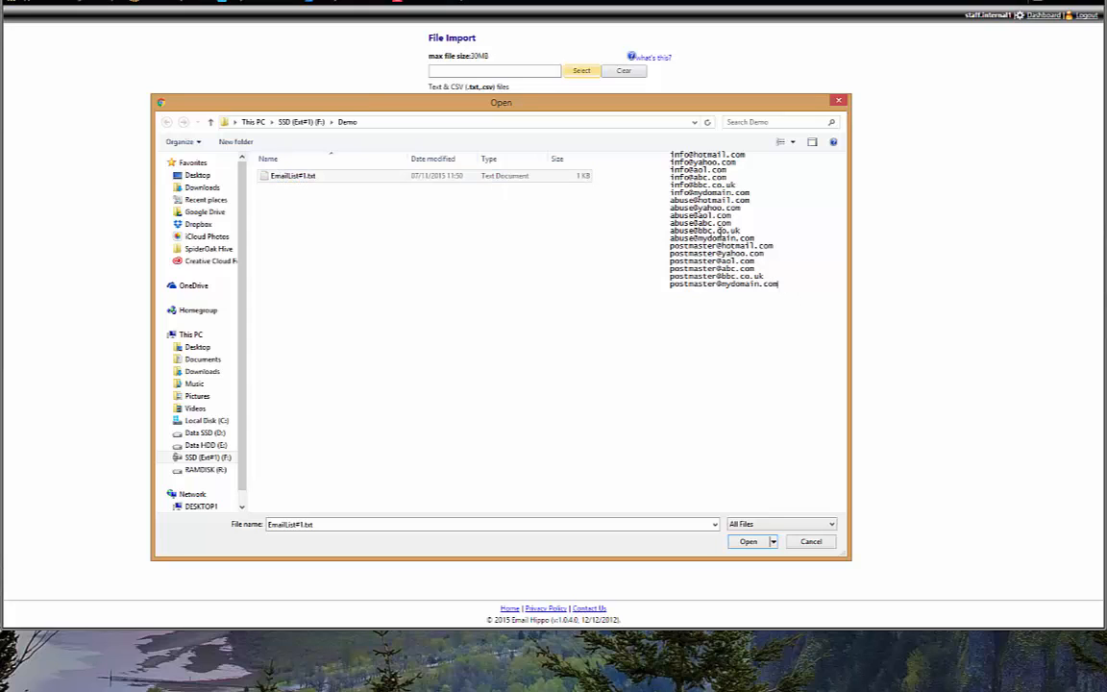
pyautogui.click(293, 175)
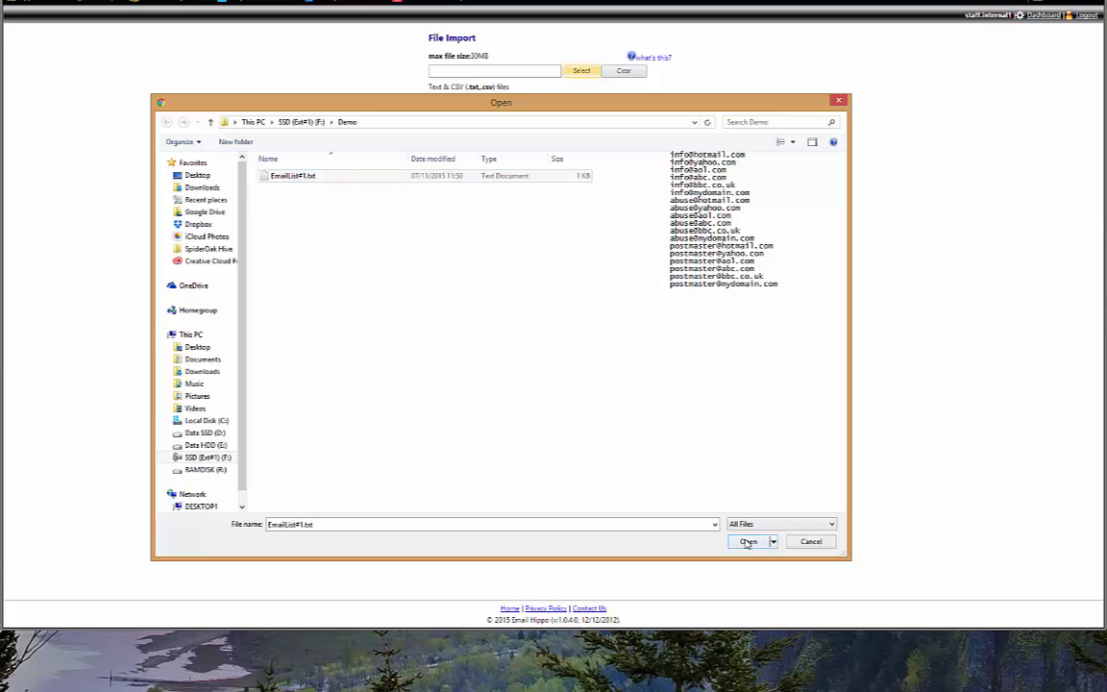
pyautogui.click(750, 542)
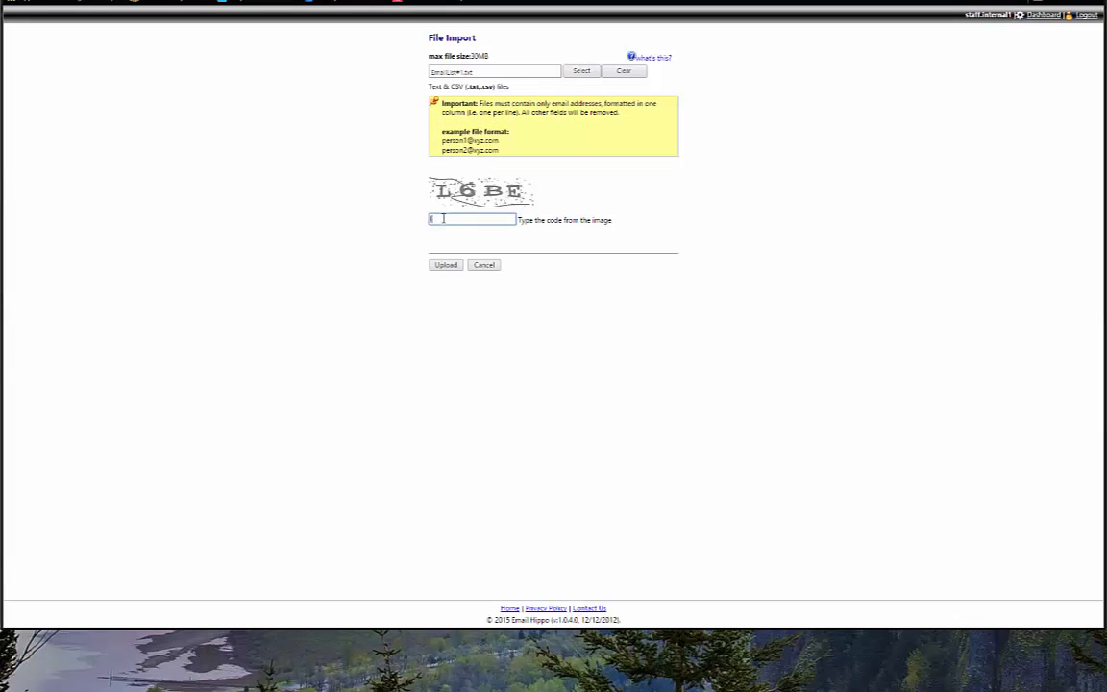
# Step: Enter captcha code 'l6be', upload the file and run the import with default options
pyautogui.write('l6be')
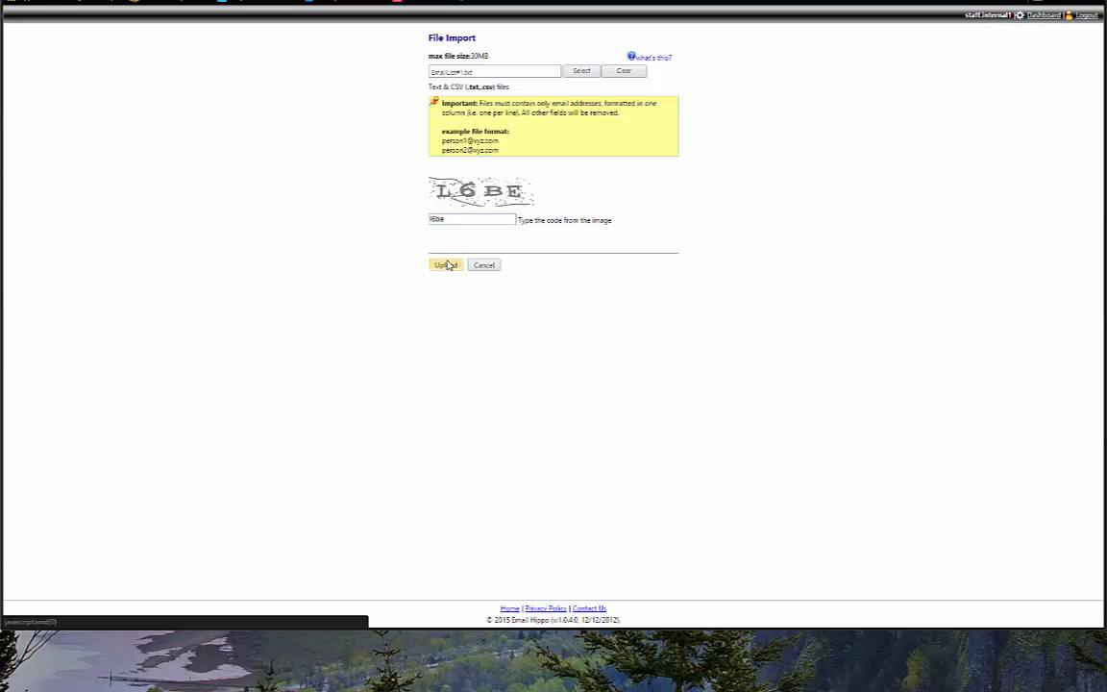
pyautogui.click(447, 266)
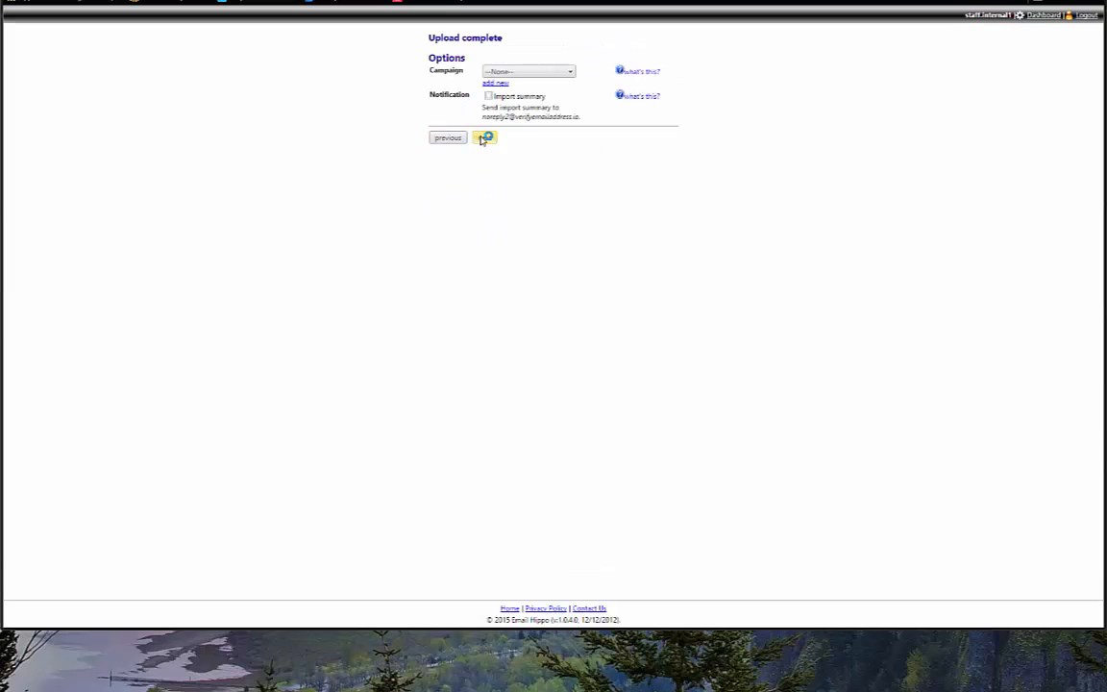
pyautogui.click(484, 136)
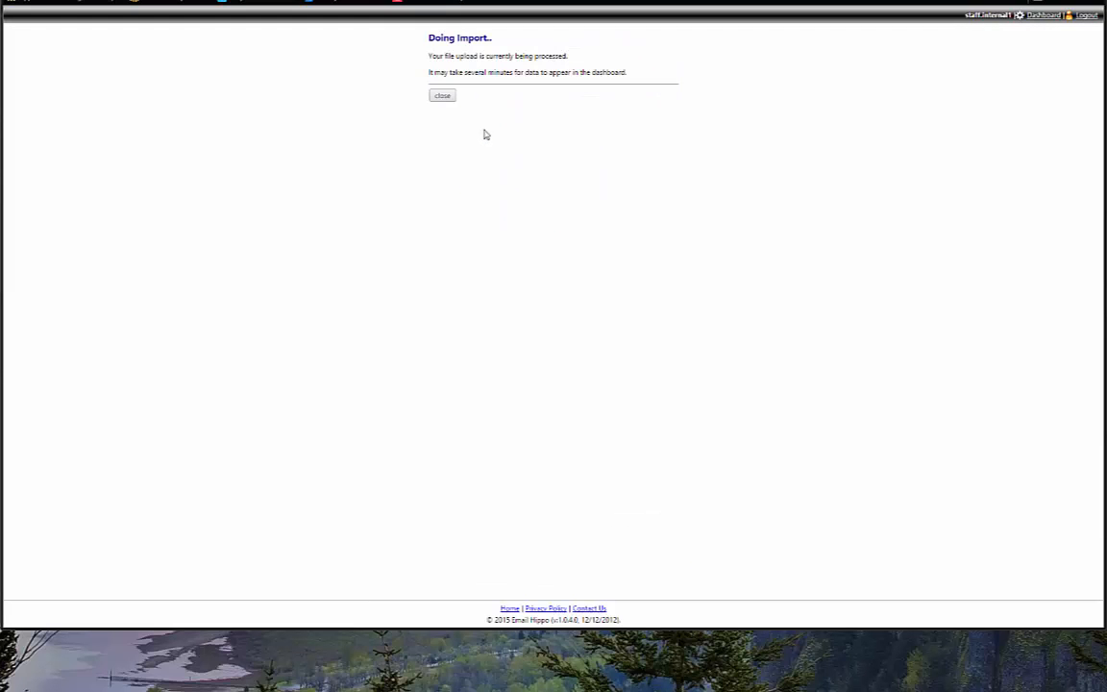
pyautogui.click(443, 96)
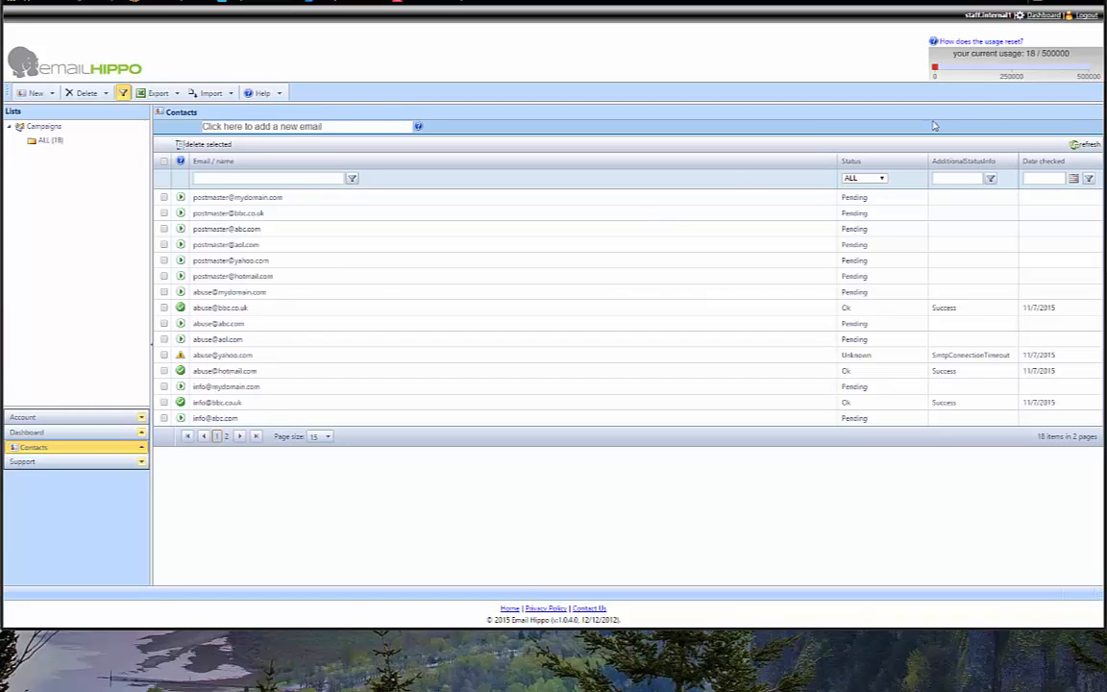
# Step: Refresh the validation results and enlarge the page size so all 18 contacts fit on one page
pyautogui.click(1085, 146)
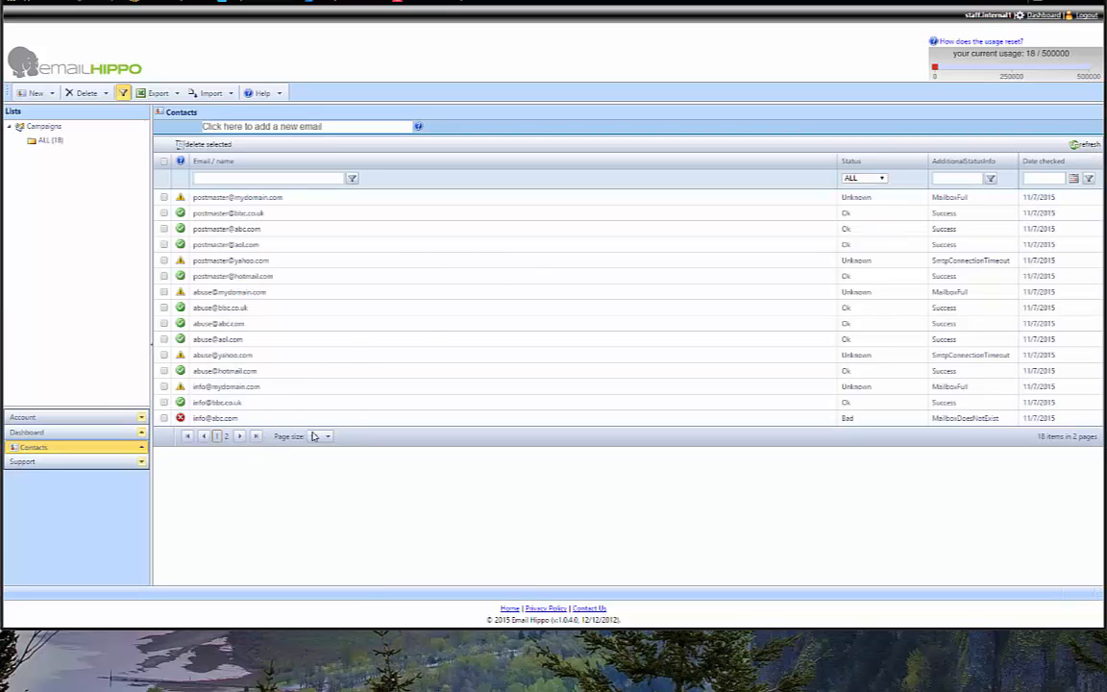
pyautogui.click(319, 435)
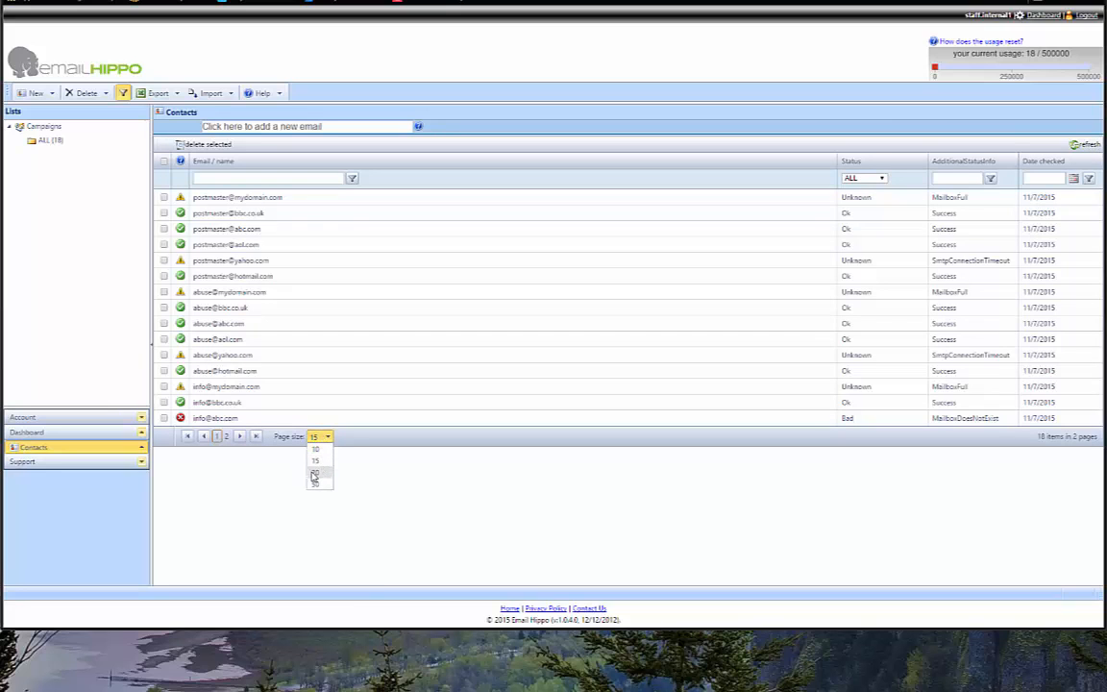
pyautogui.click(315, 485)
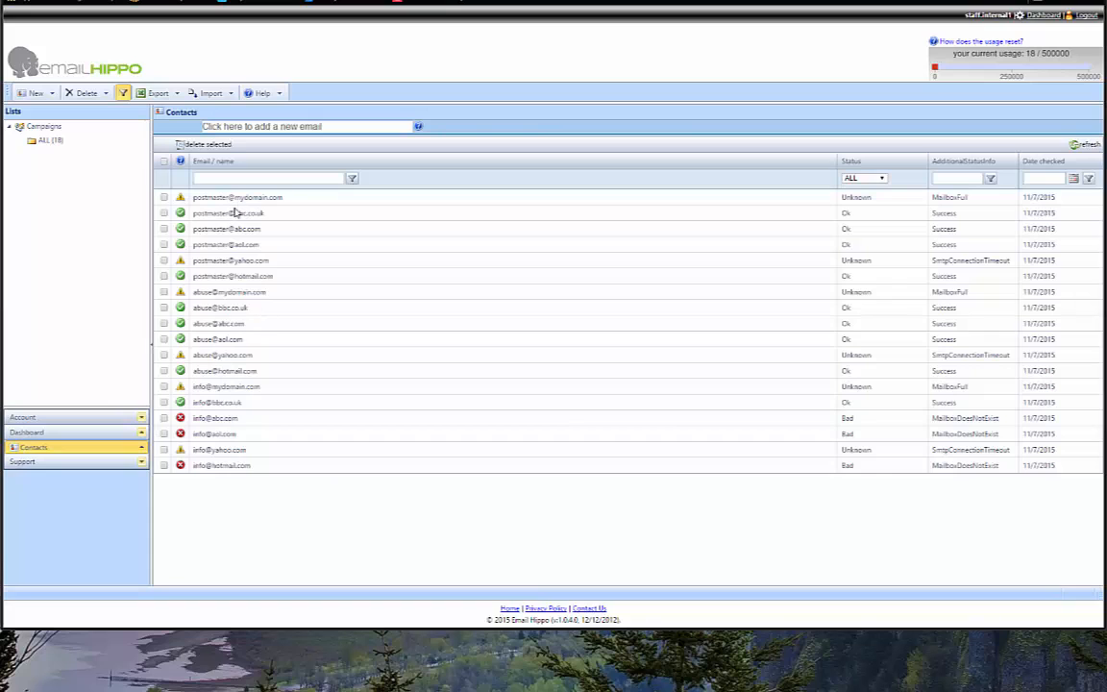
pyautogui.moveTo(305, 389)
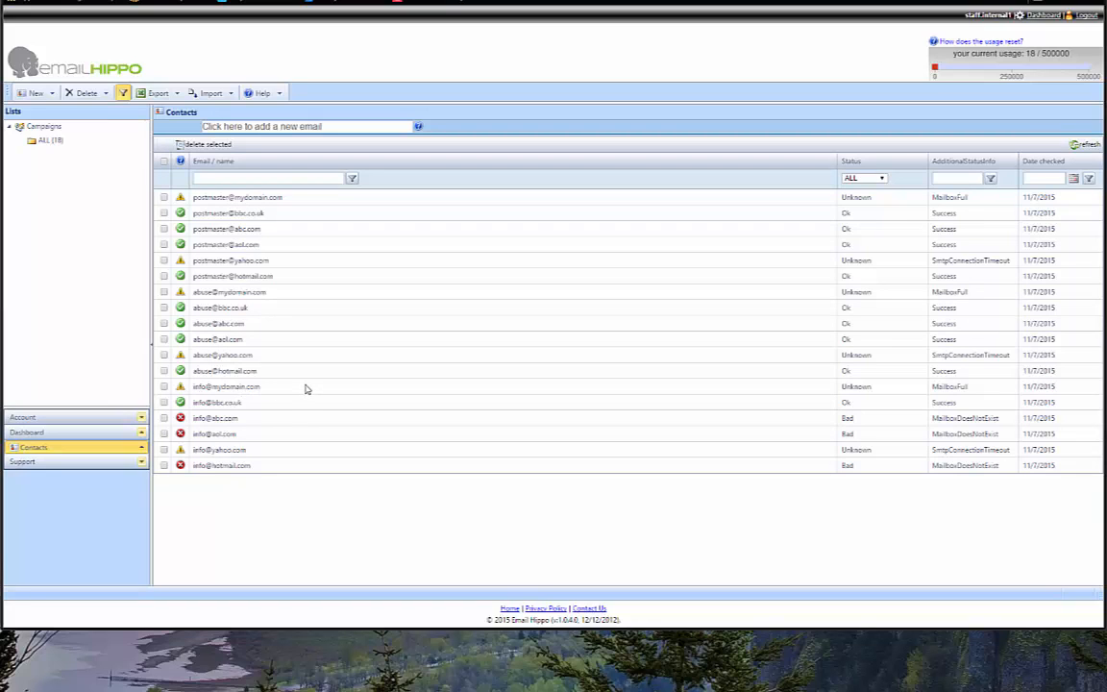
pyautogui.moveTo(632, 381)
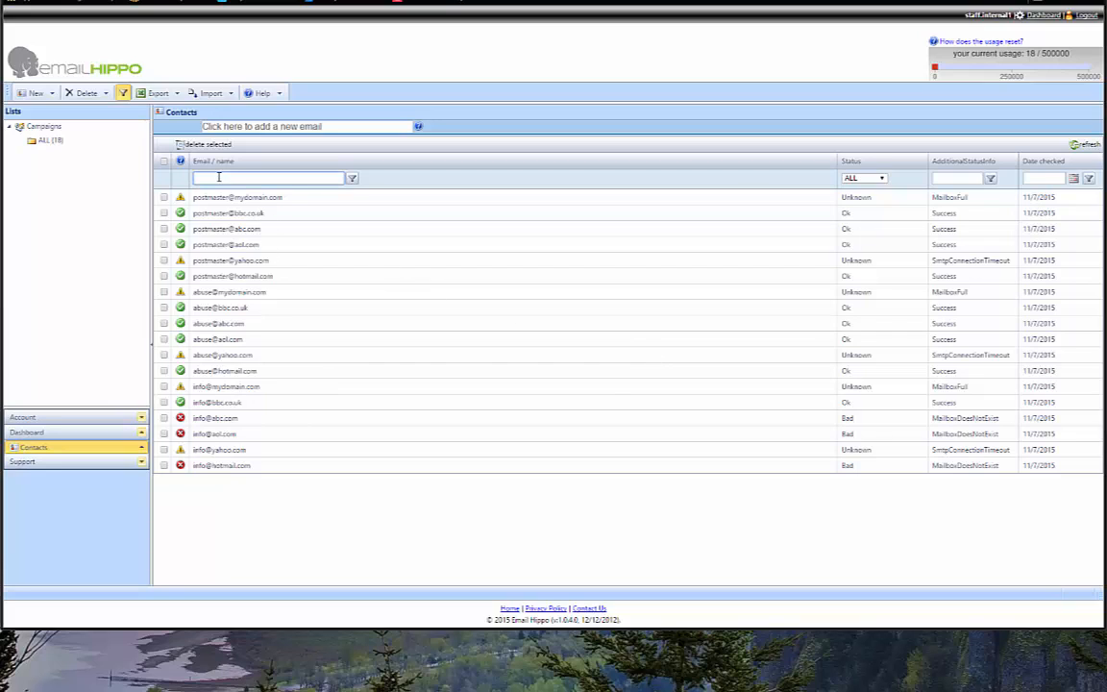
pyautogui.write('info')
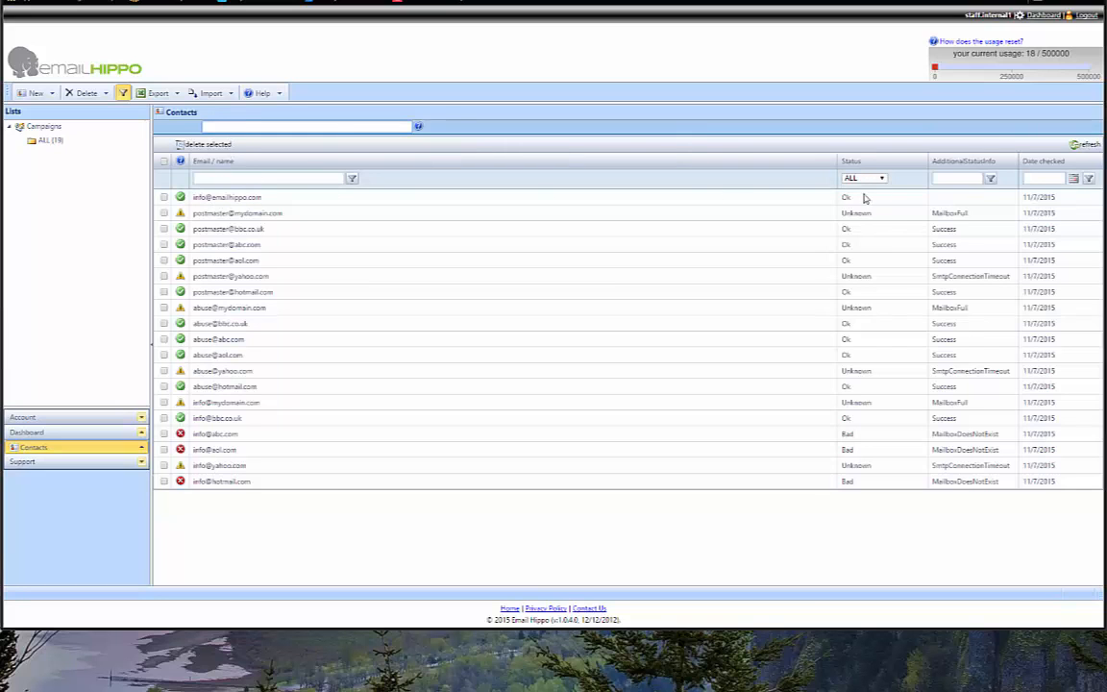
pyautogui.moveTo(196, 202)
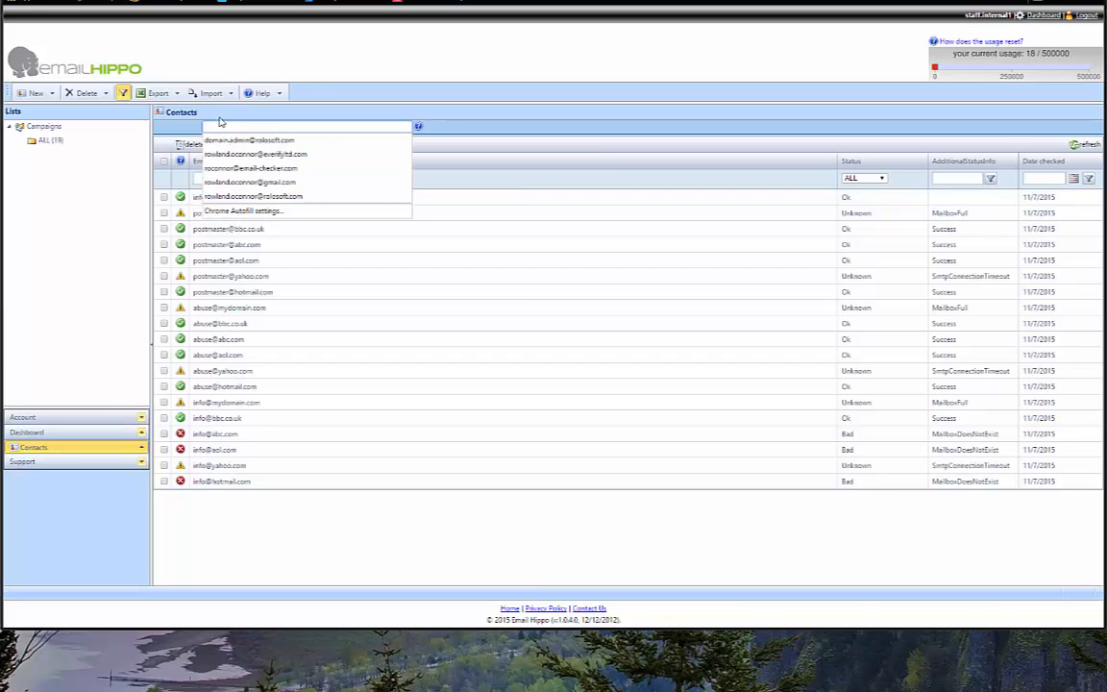
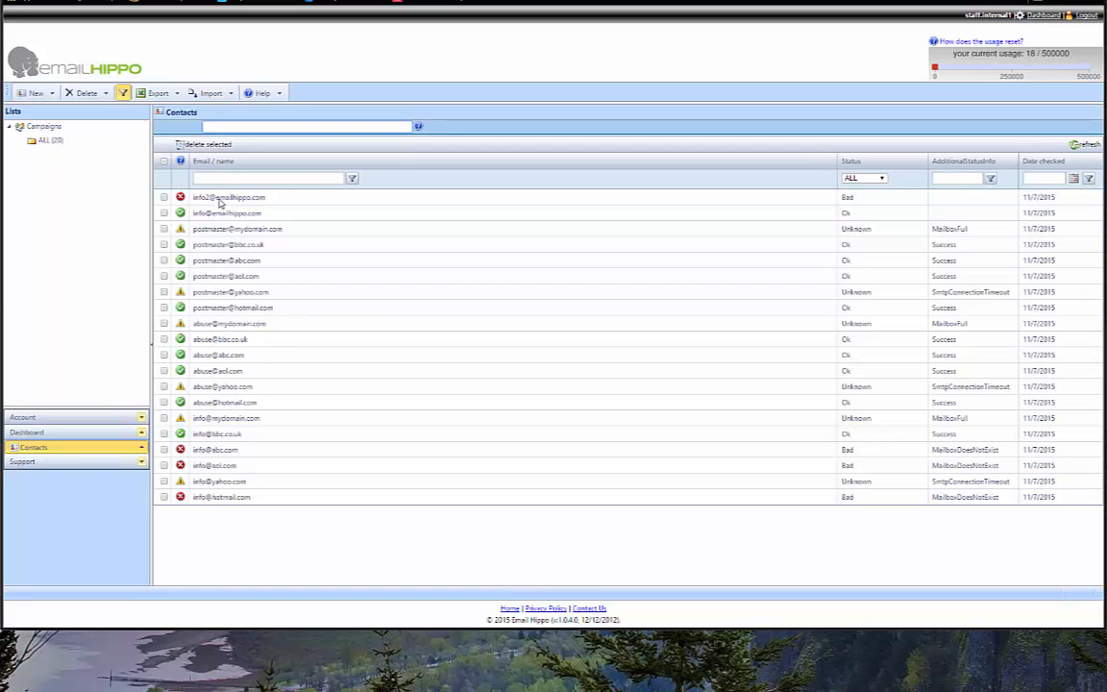
pyautogui.moveTo(223, 319)
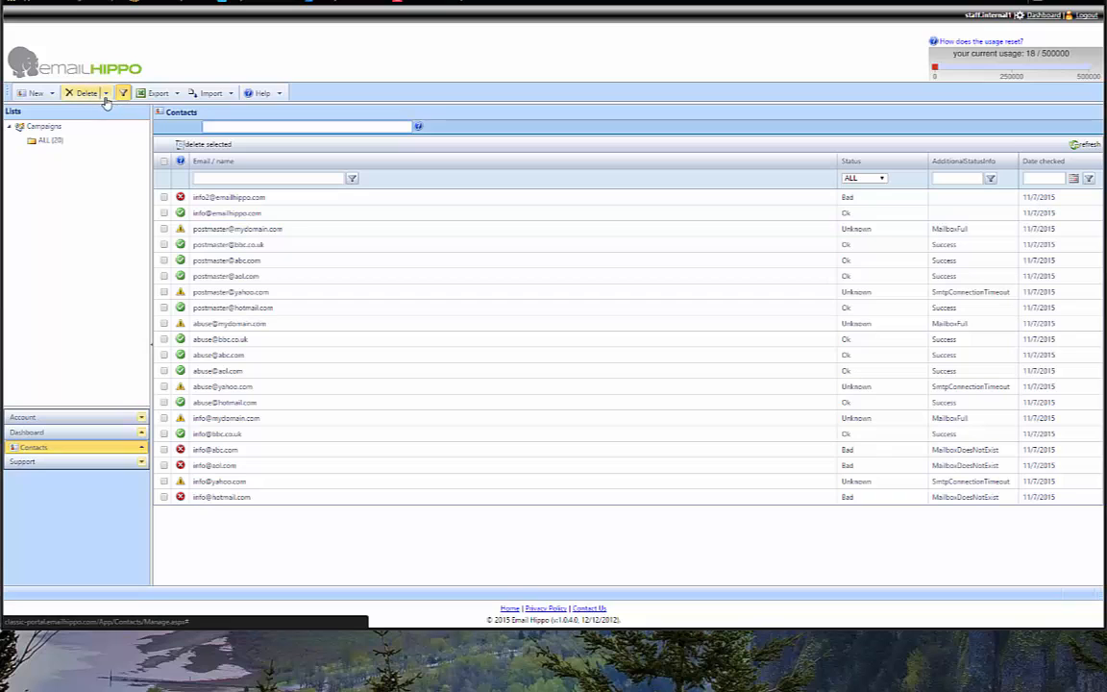
# Step: Delete all contacts, then open EmailList#1.txt in Notepad and select all its addresses
pyautogui.click(106, 92)
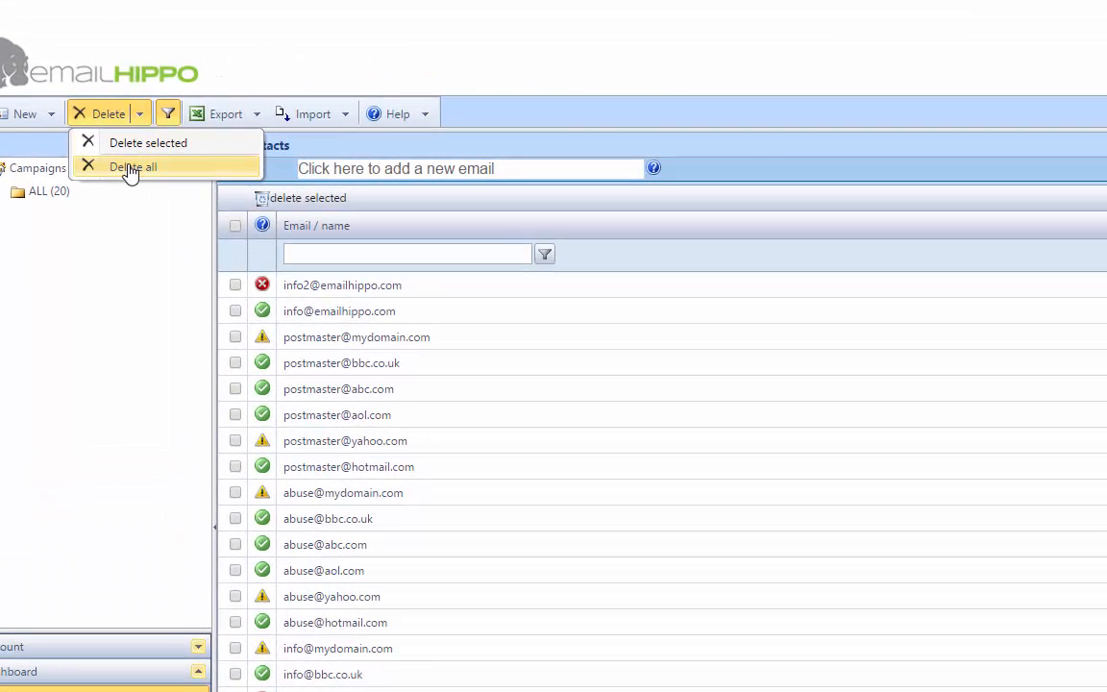
pyautogui.click(139, 166)
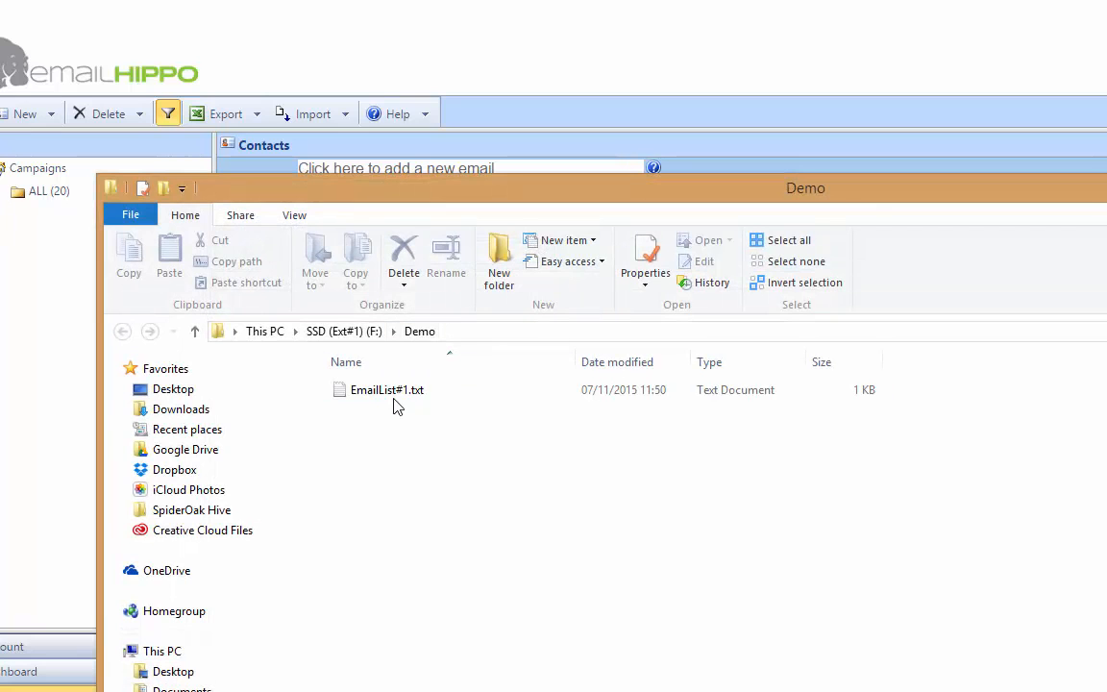
pyautogui.doubleClick(386, 389)
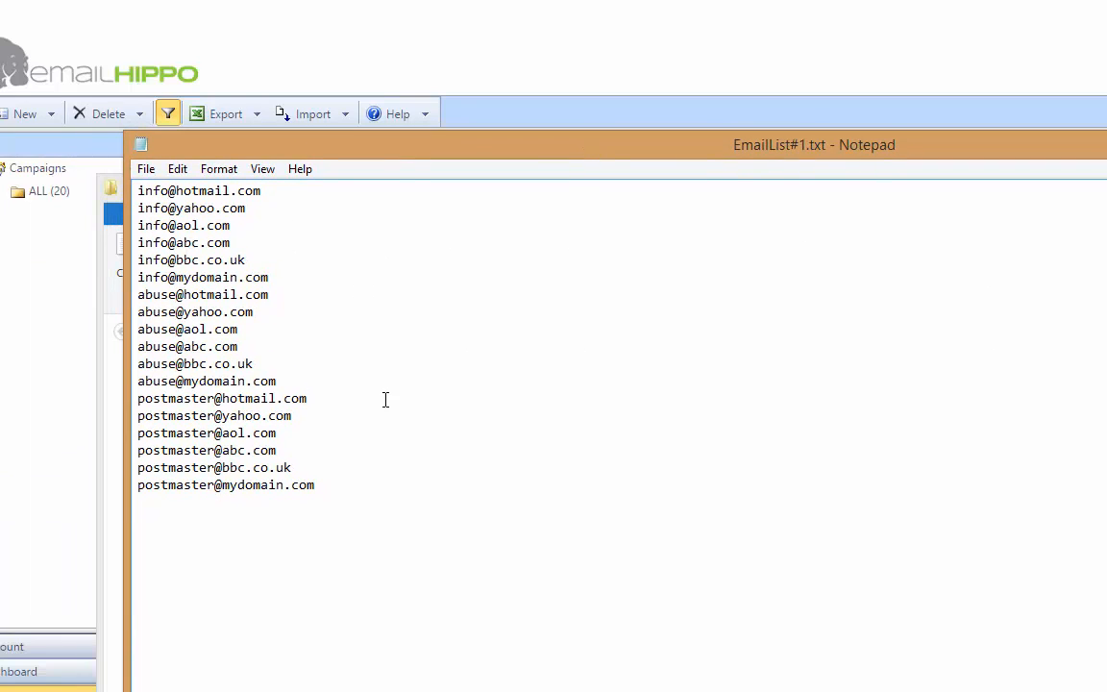
pyautogui.press('ctrl+a')
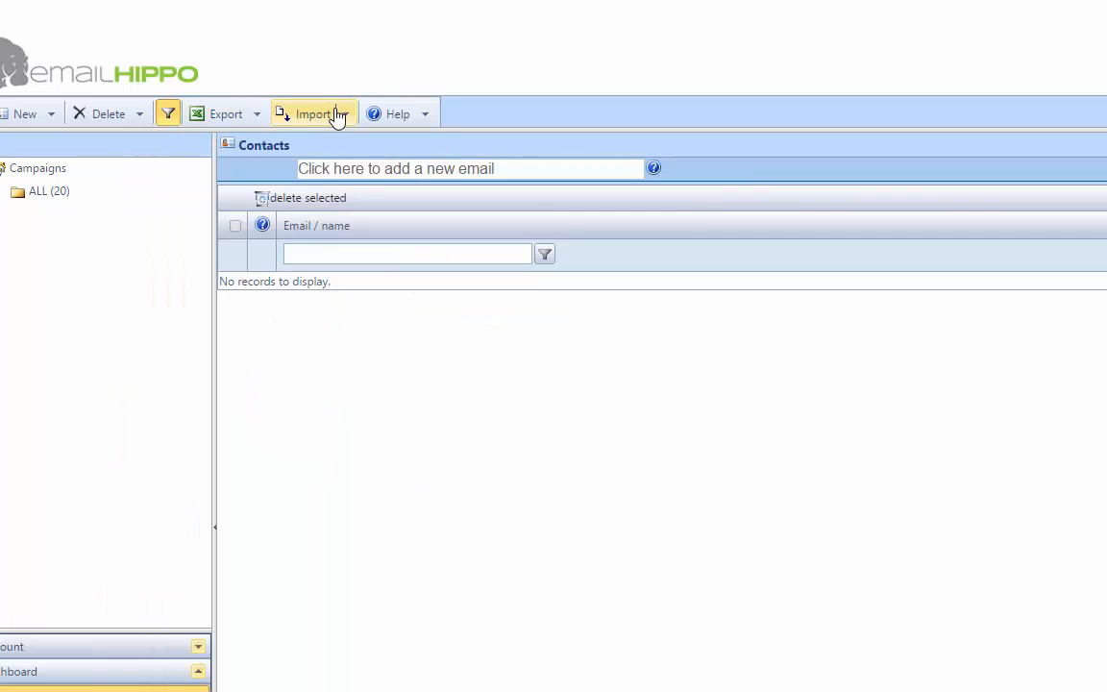
pyautogui.click(311, 114)
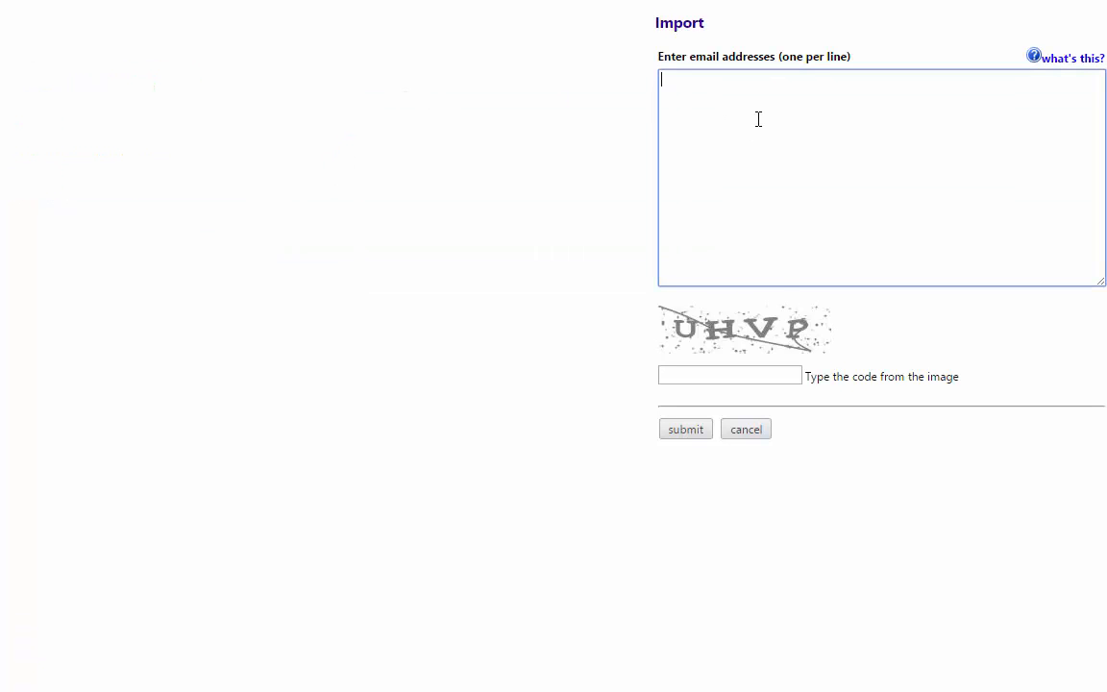
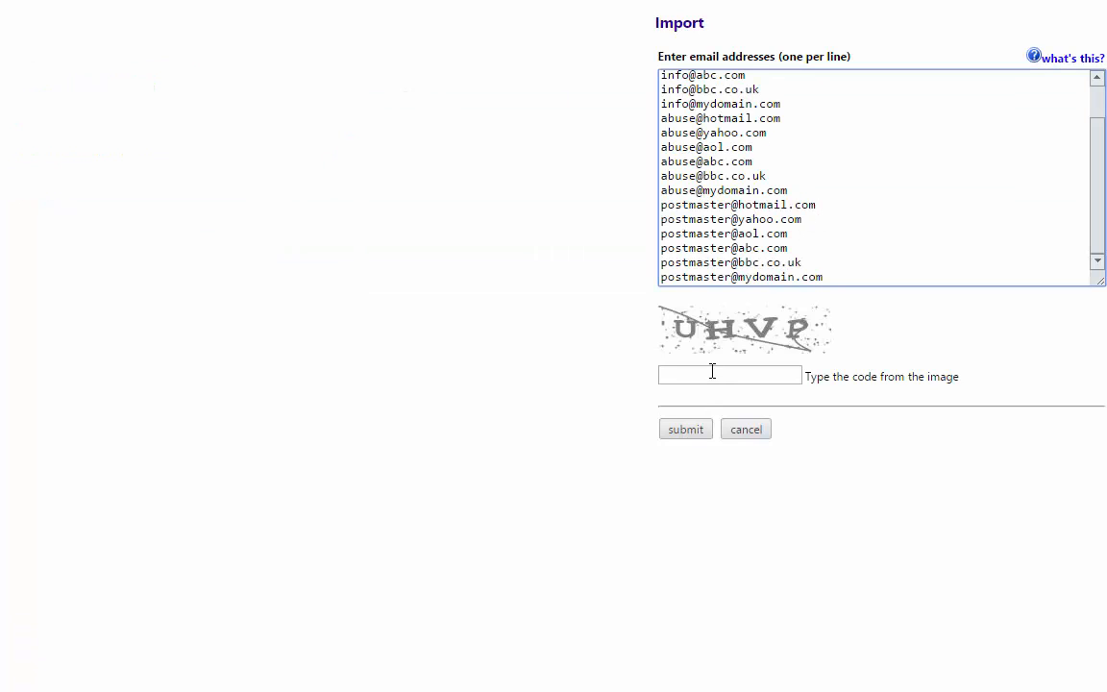
pyautogui.click(729, 373)
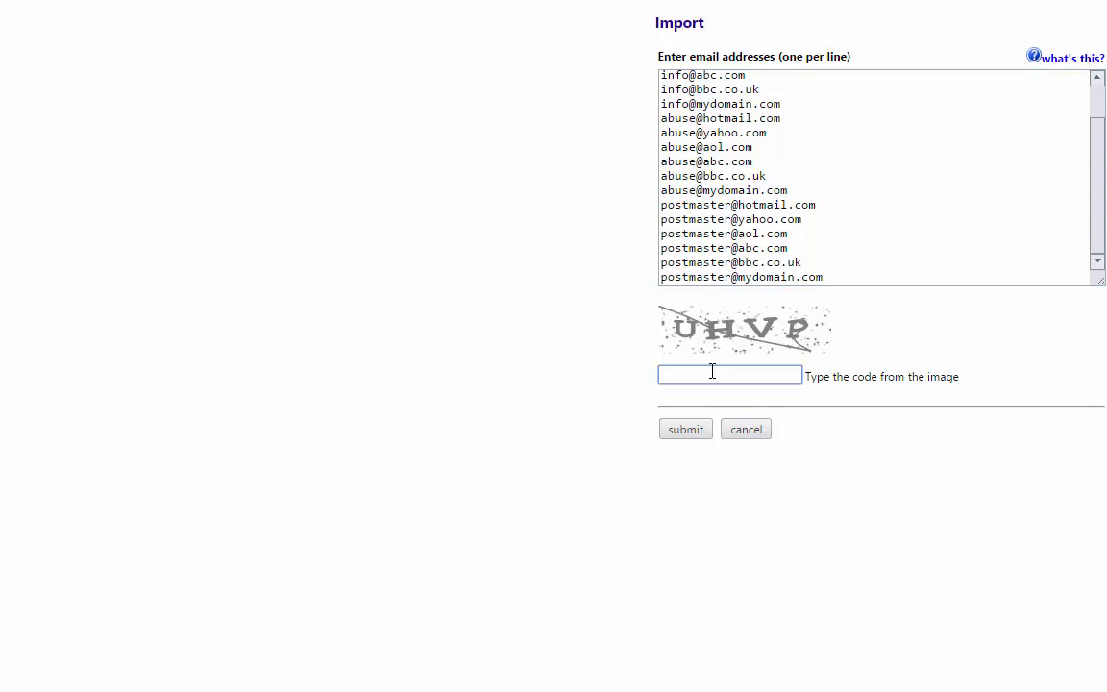
pyautogui.write('uh')
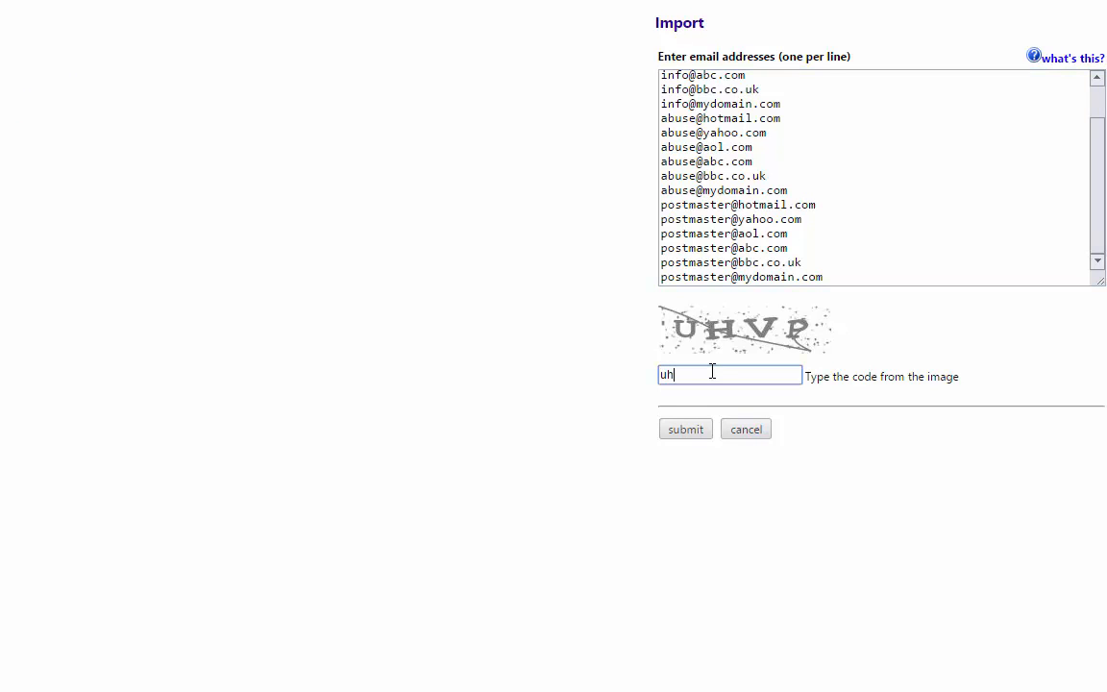
pyautogui.write('vp')
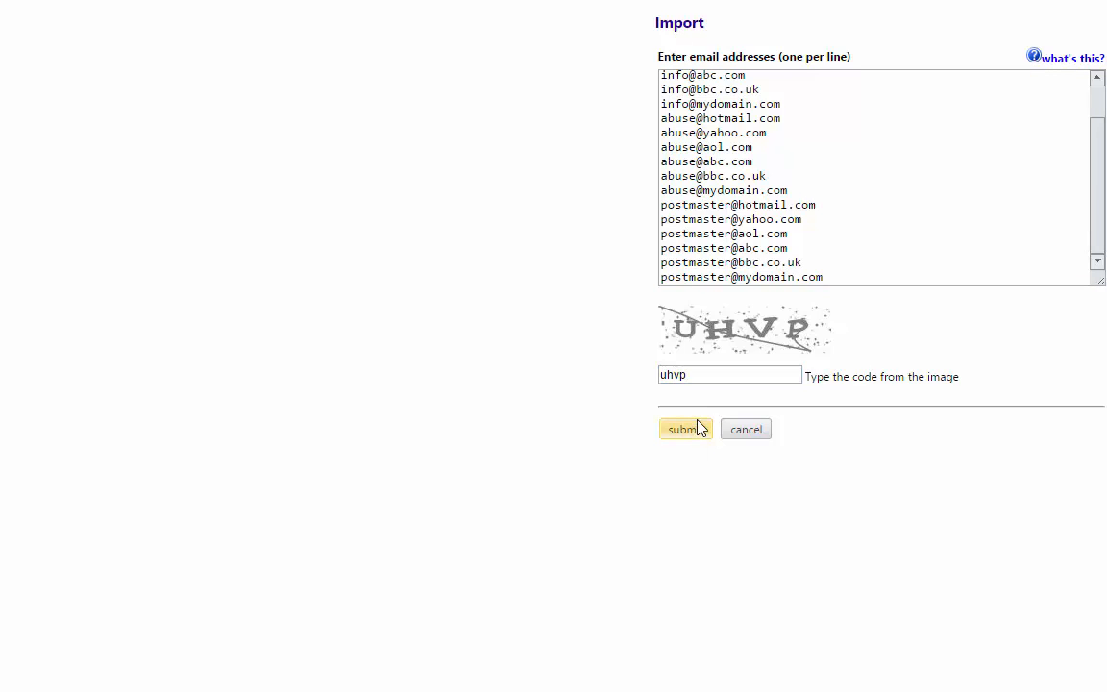
pyautogui.click(684, 429)
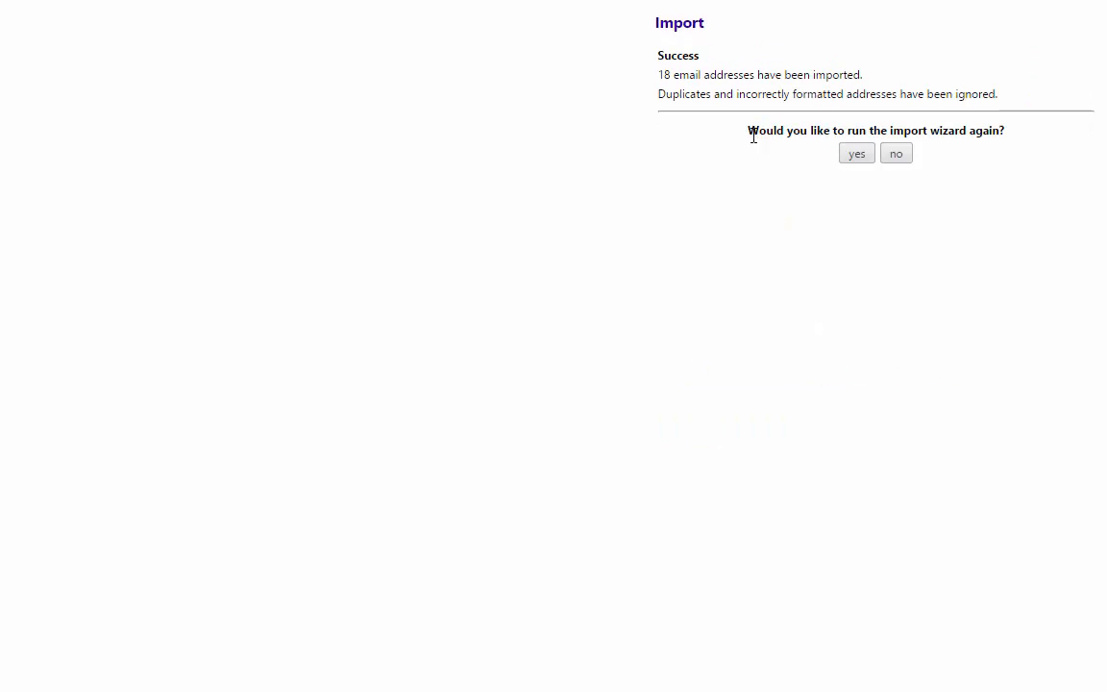
# Step: Decline running the import wizard again, returning to the 18-address contacts list
pyautogui.click(896, 153)
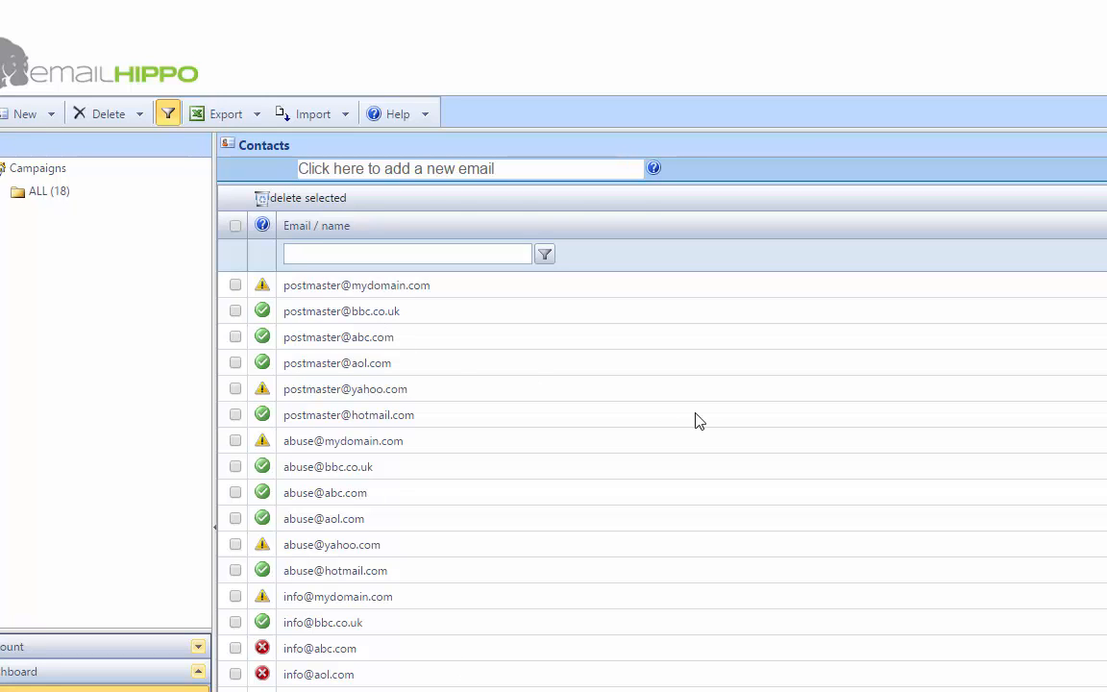
pyautogui.moveTo(319, 561)
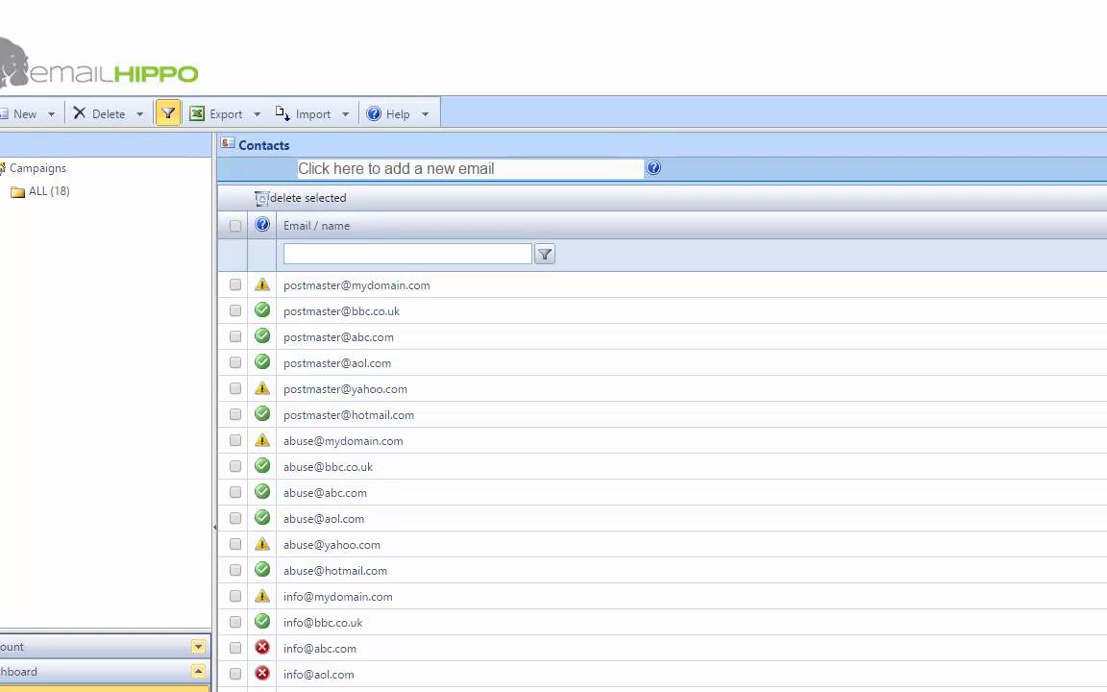
pyautogui.moveTo(227, 114)
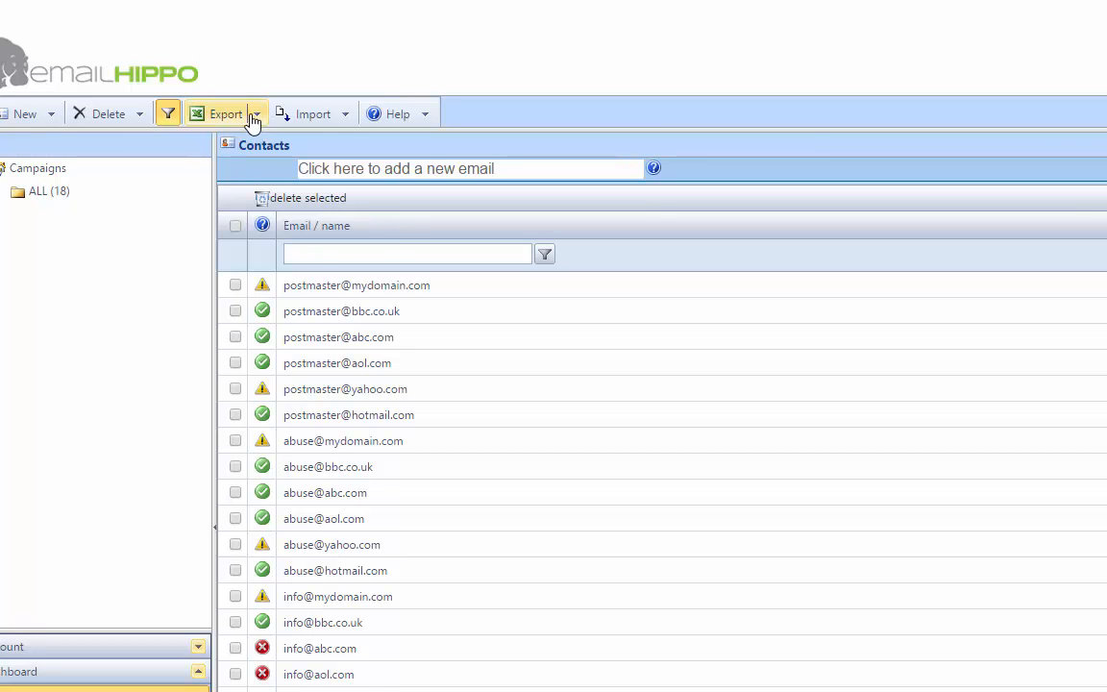
# Step: Show the export format choices (CSV, Excel, Word, PDF) for the contacts list
pyautogui.click(227, 113)
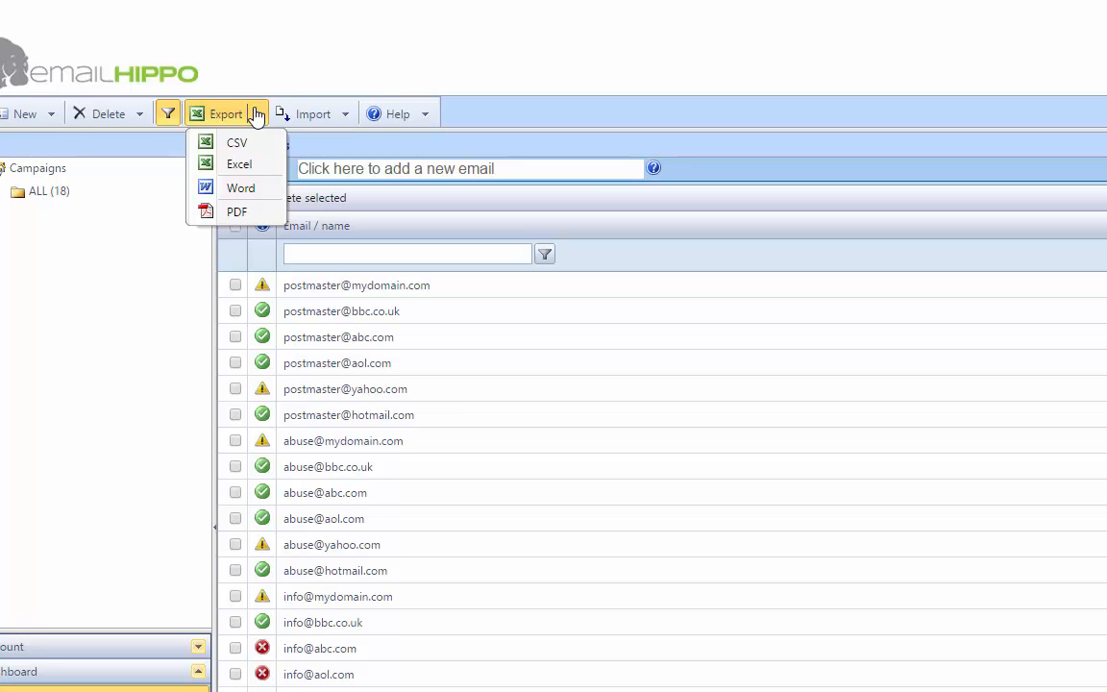
pyautogui.moveTo(241, 164)
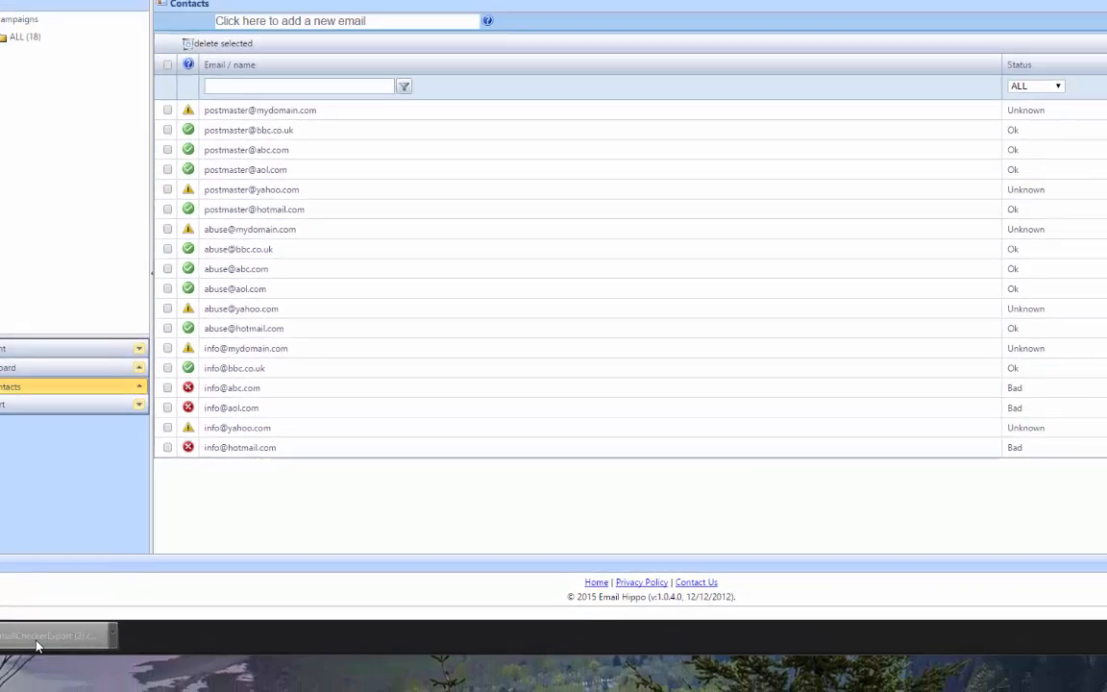
# Step: Open the downloaded EmailCheckerExport CSV in Excel, inspect the status and reason columns, and close it
pyautogui.click(53, 634)
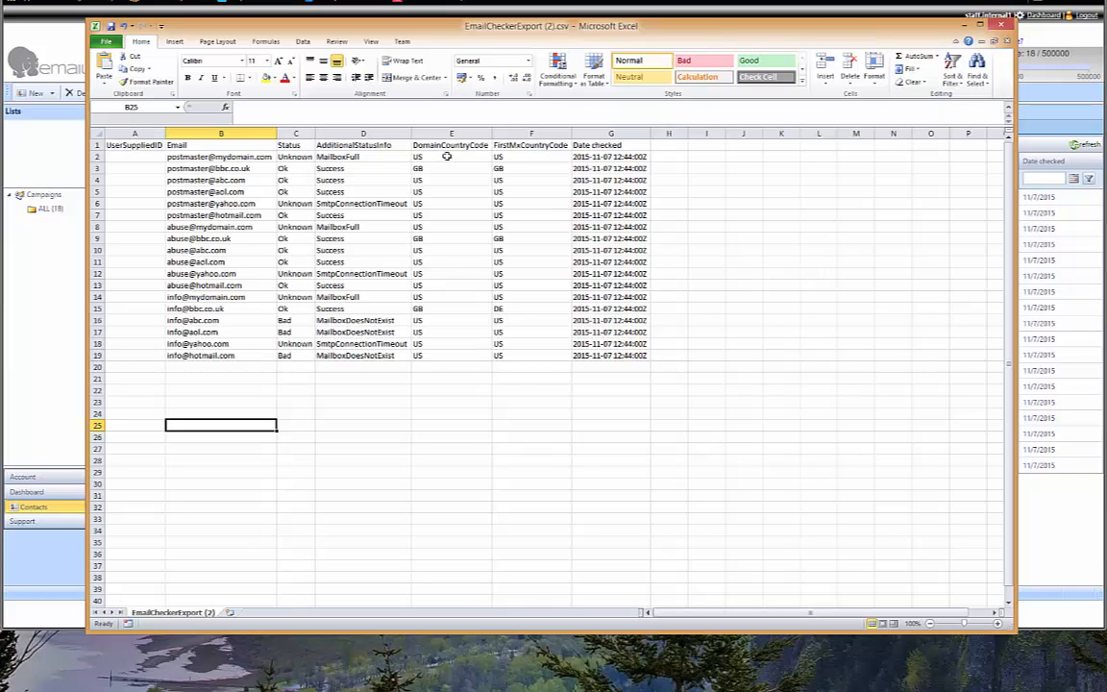
pyautogui.click(450, 132)
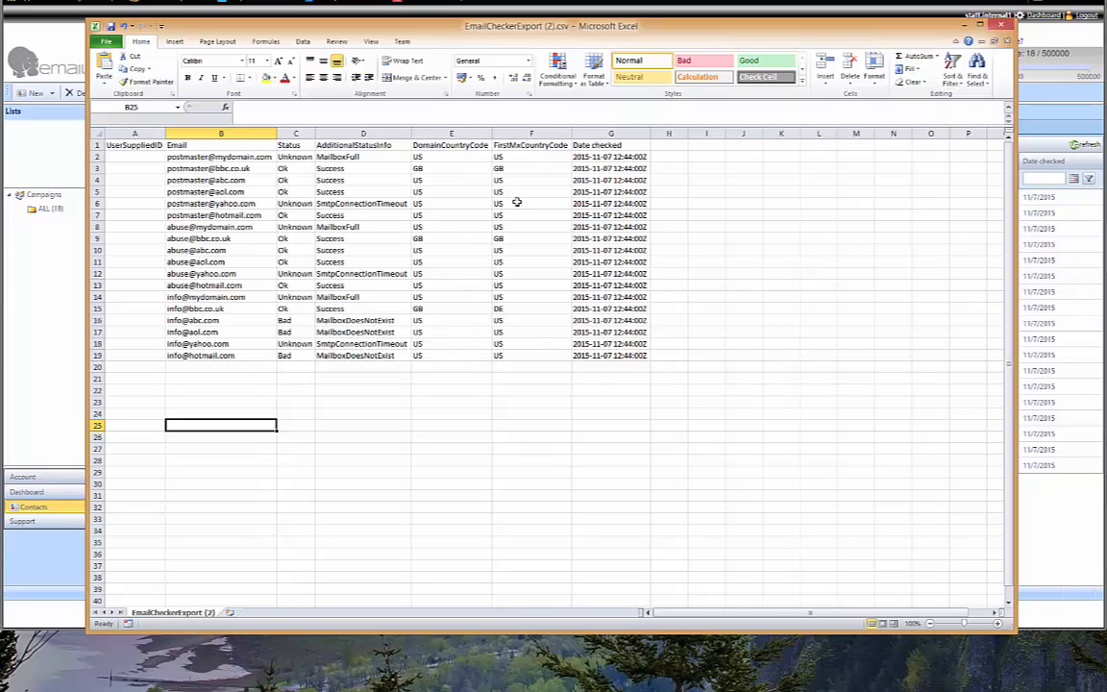
pyautogui.click(611, 133)
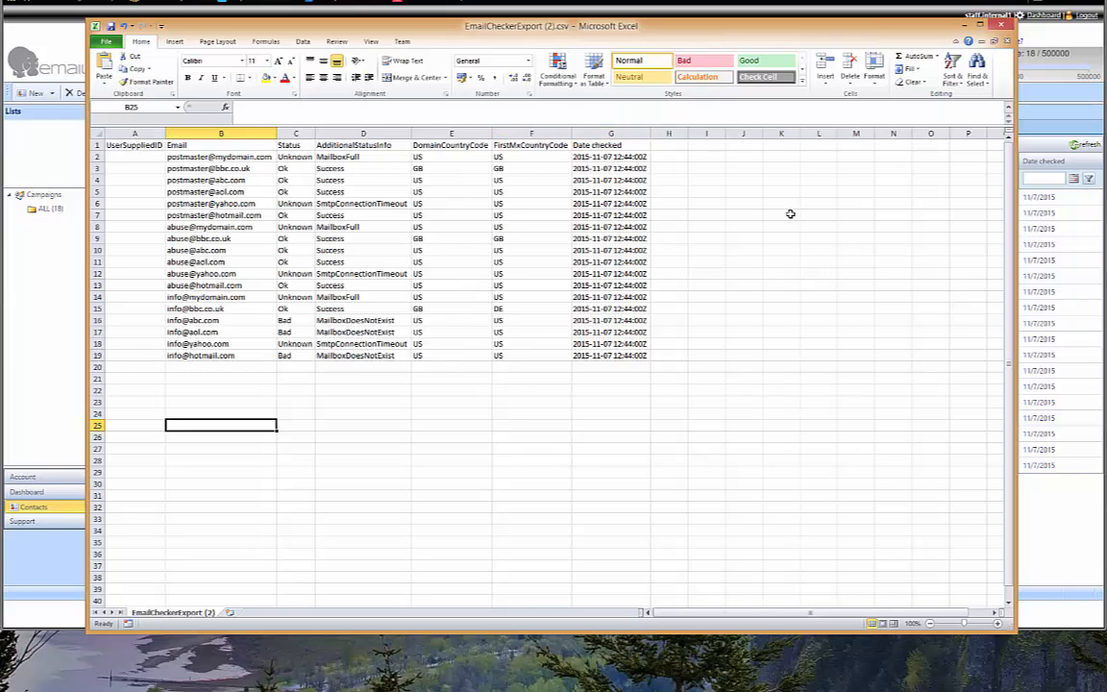
pyautogui.click(1007, 40)
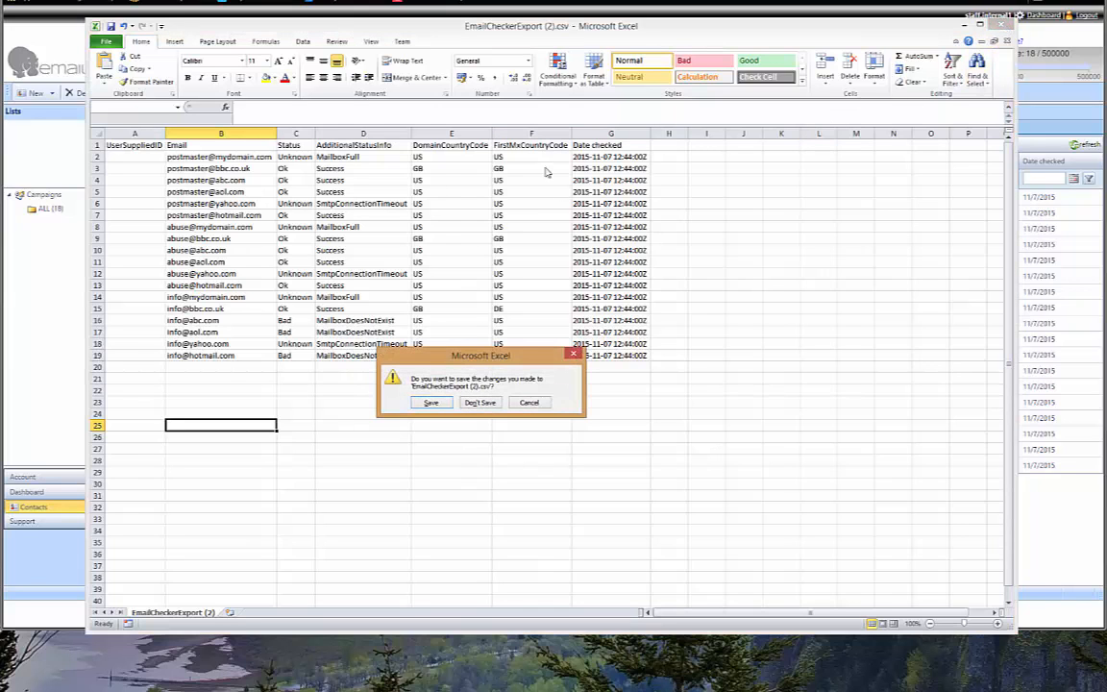
# Step: Choose Don't Save, leaving the 18-contact grid with status, reason and check-date columns
pyautogui.click(481, 402)
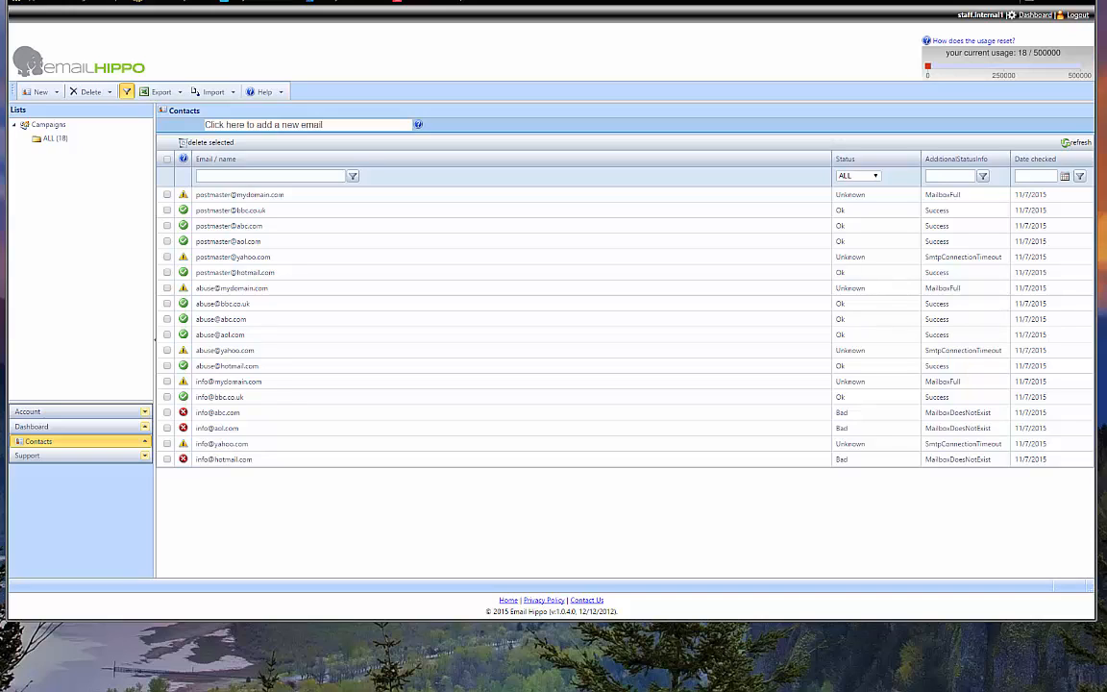
pyautogui.moveTo(309, 366)
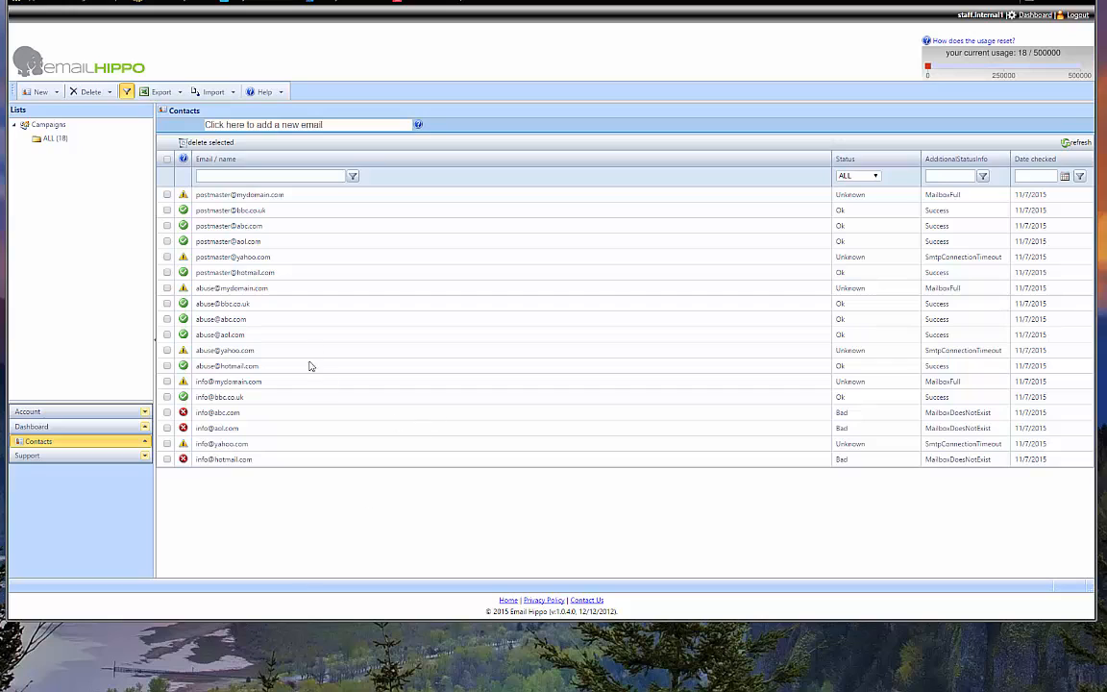
pyautogui.moveTo(336, 312)
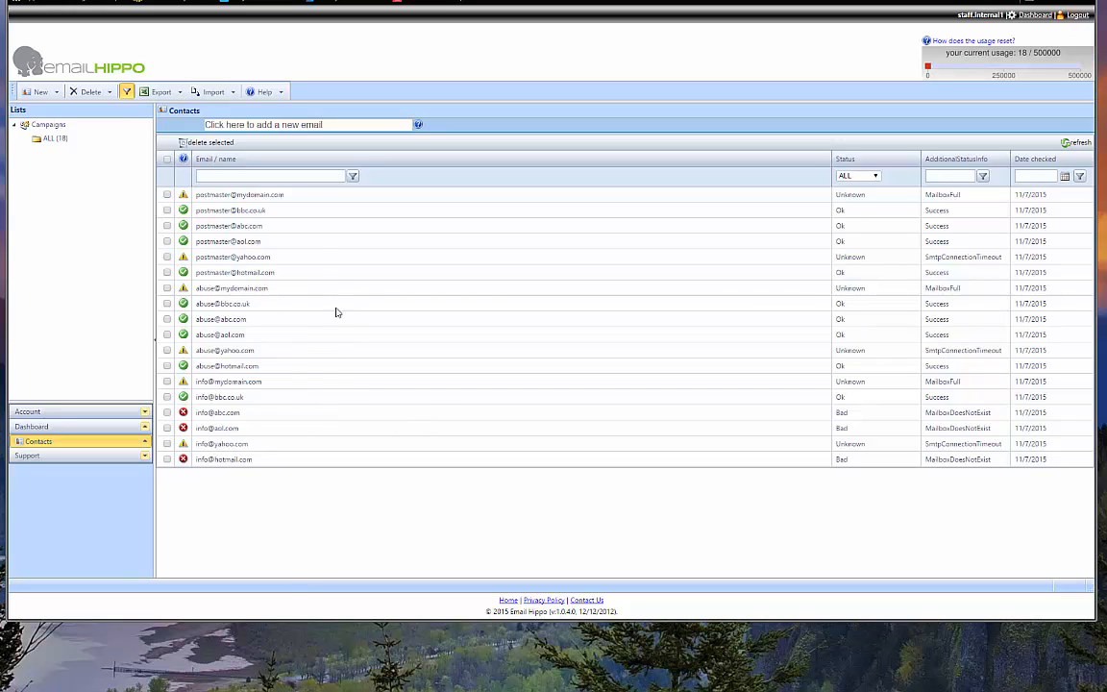
pyautogui.moveTo(337, 481)
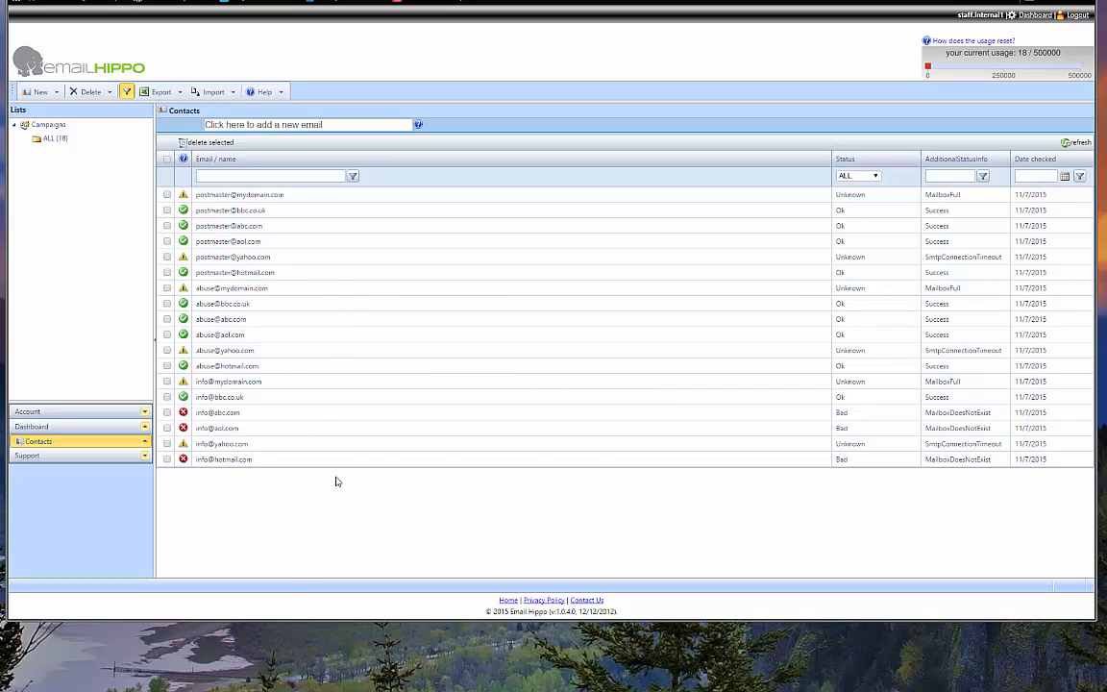
pyautogui.moveTo(346, 519)
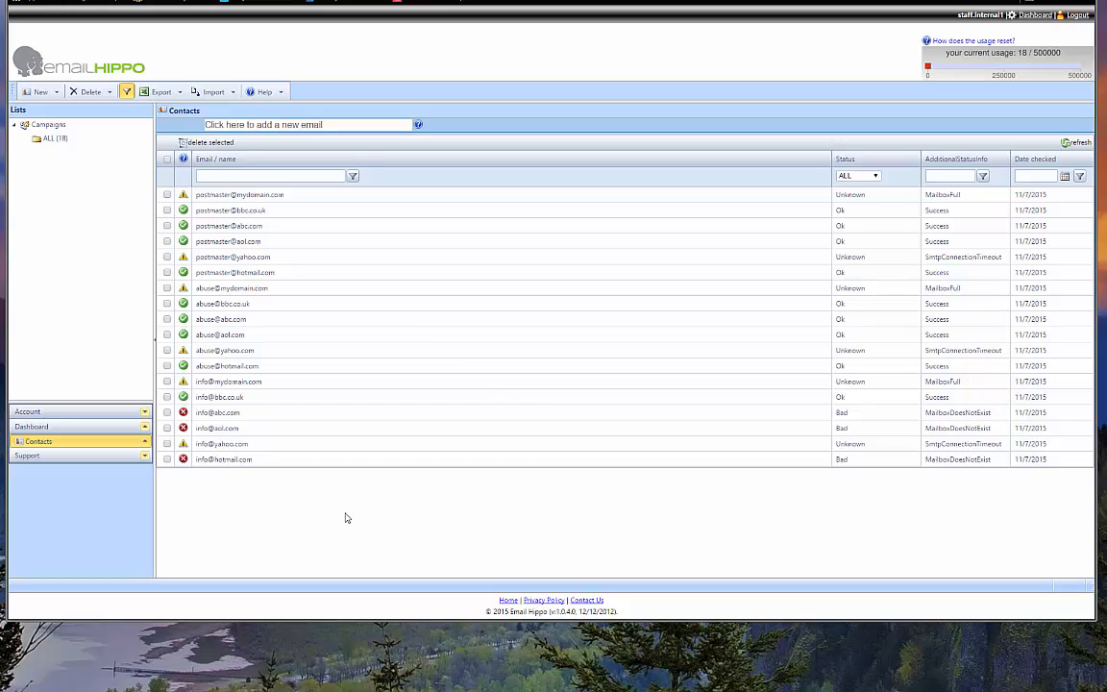
pyautogui.moveTo(361, 573)
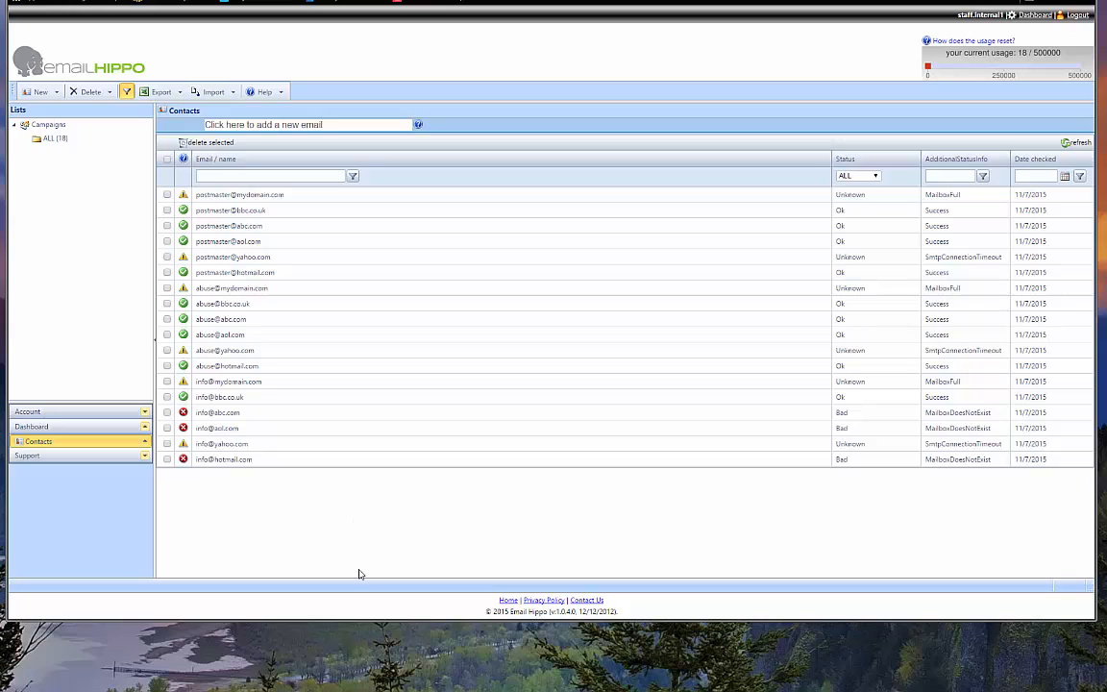
pyautogui.moveTo(396, 550)
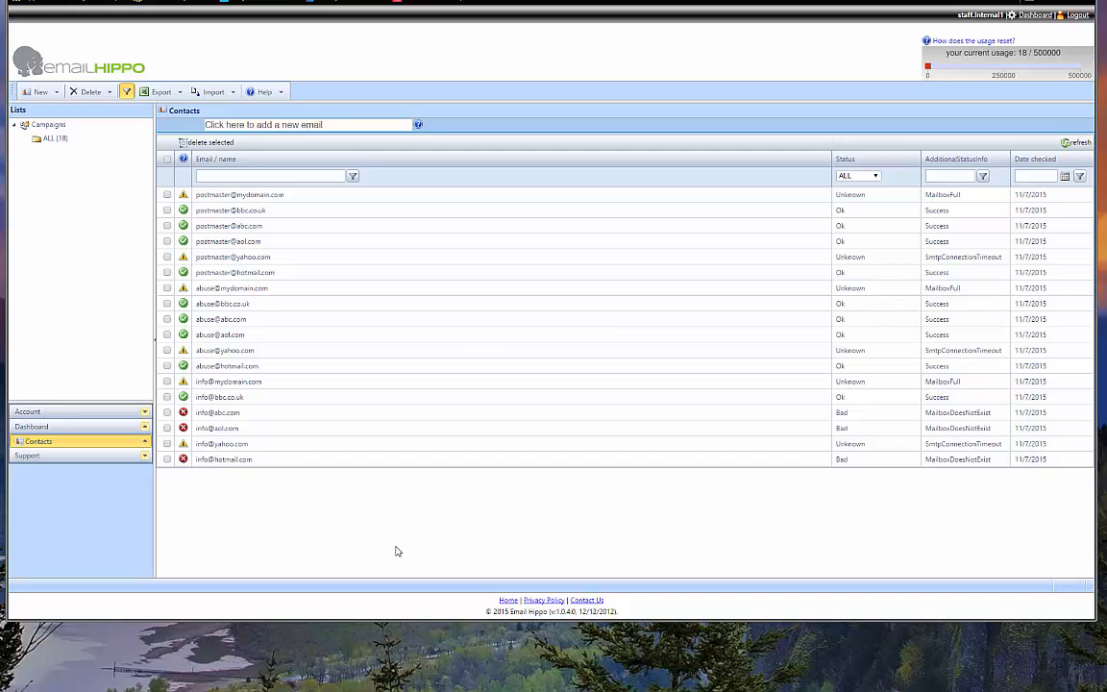
pyautogui.moveTo(469, 552)
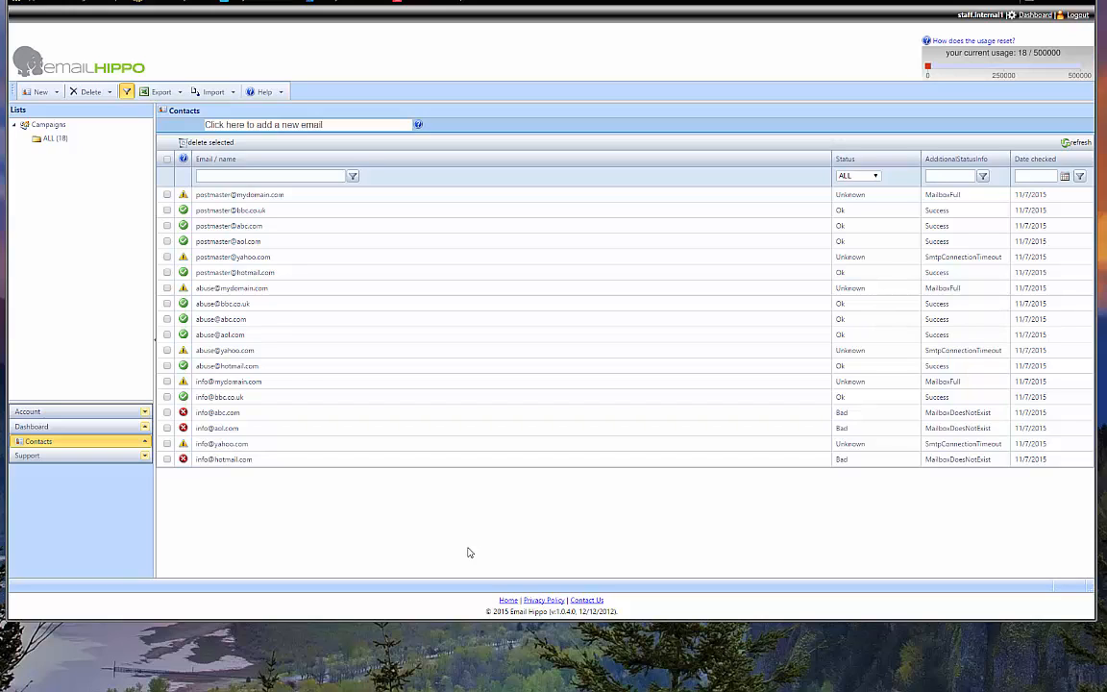
pyautogui.moveTo(563, 513)
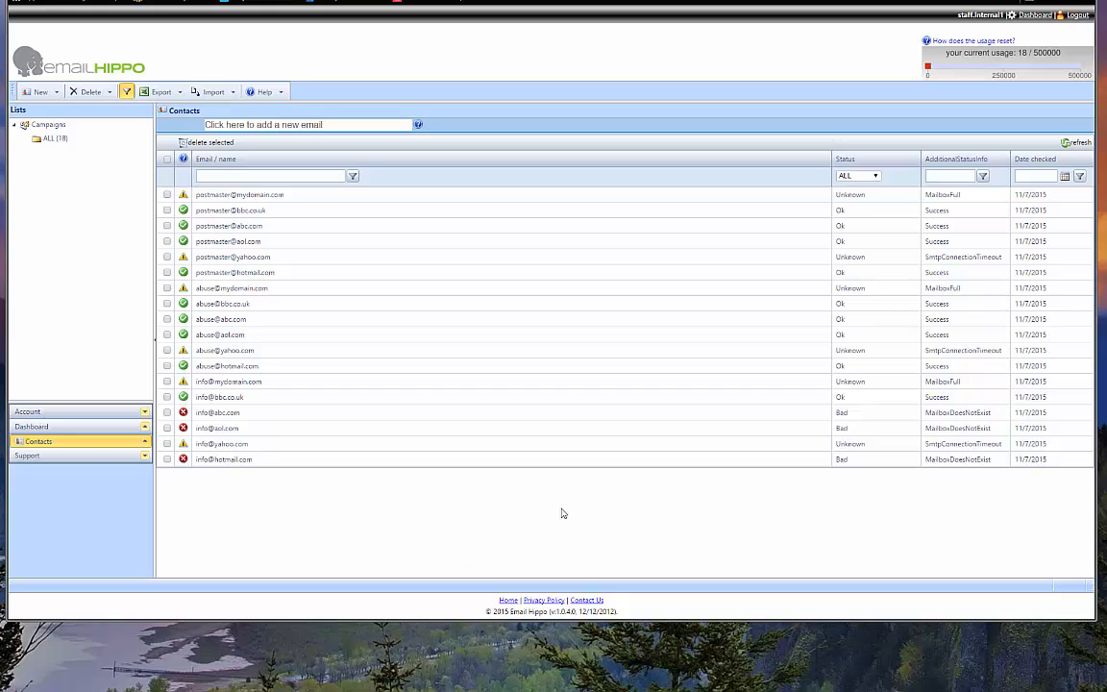
pyautogui.moveTo(908, 81)
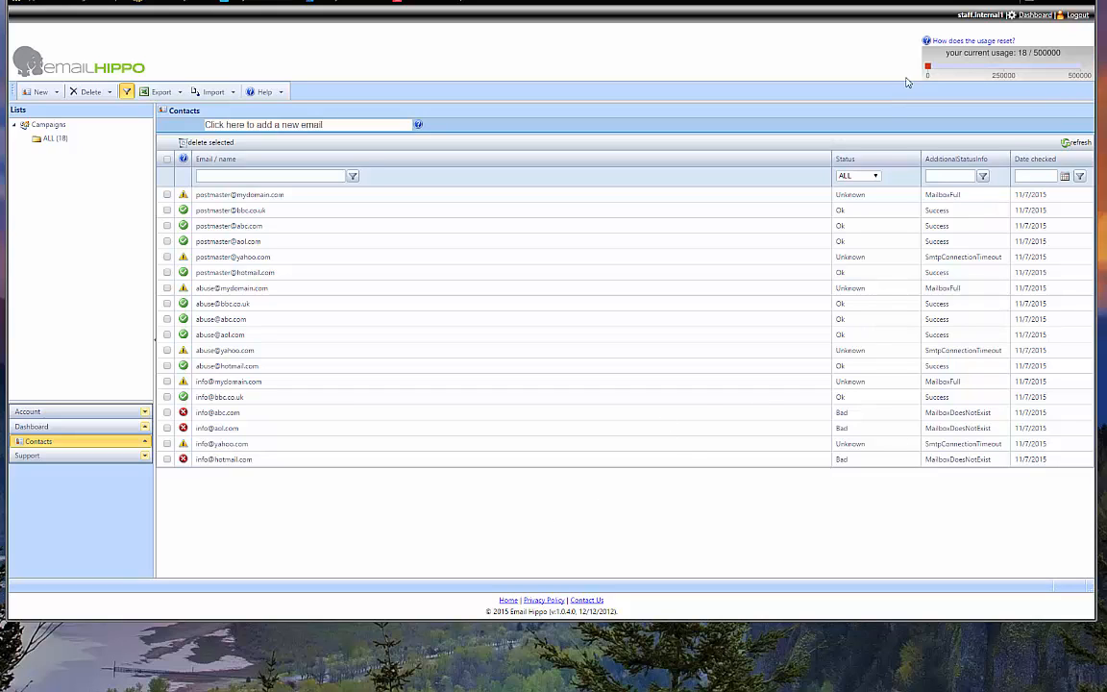
pyautogui.moveTo(1030, 53)
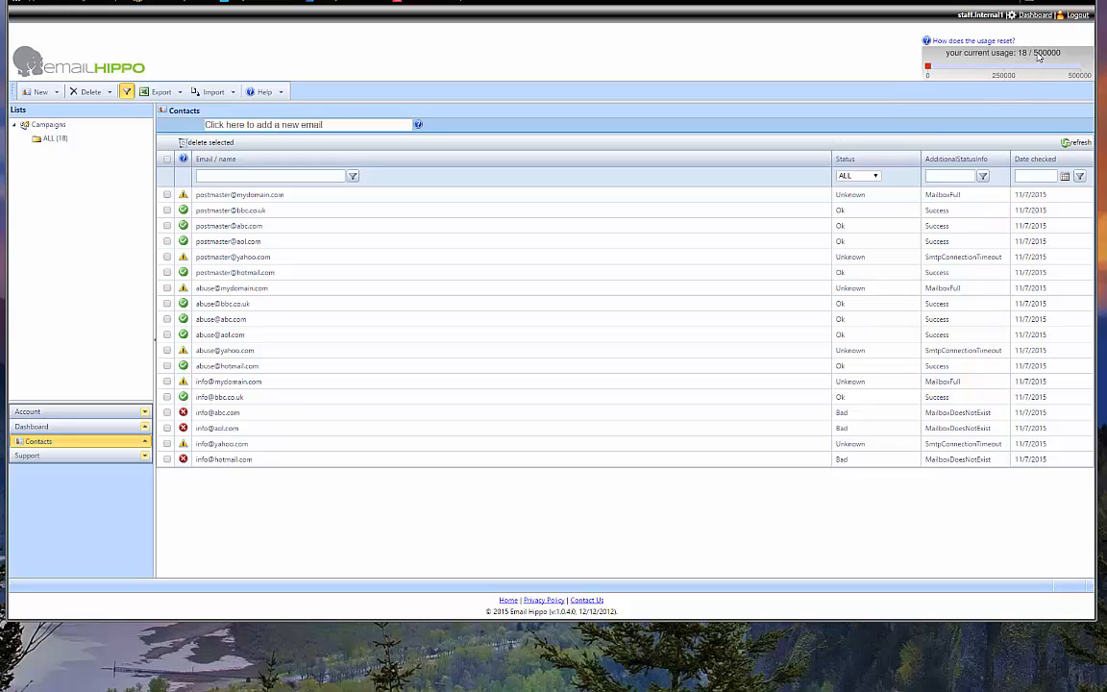
pyautogui.moveTo(589, 538)
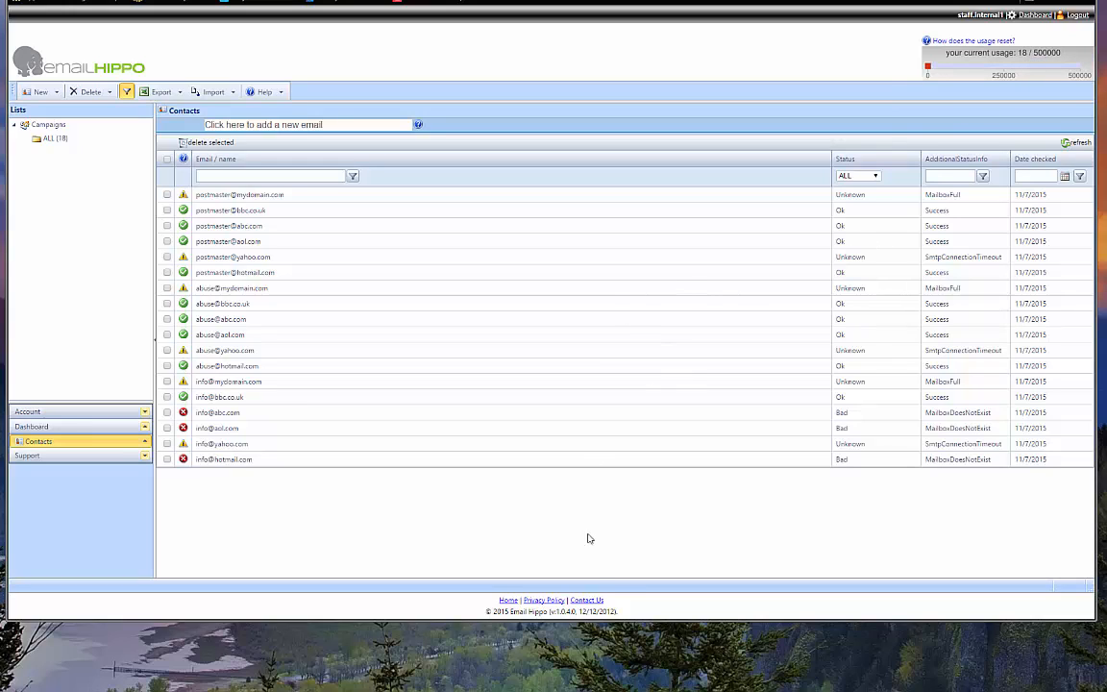